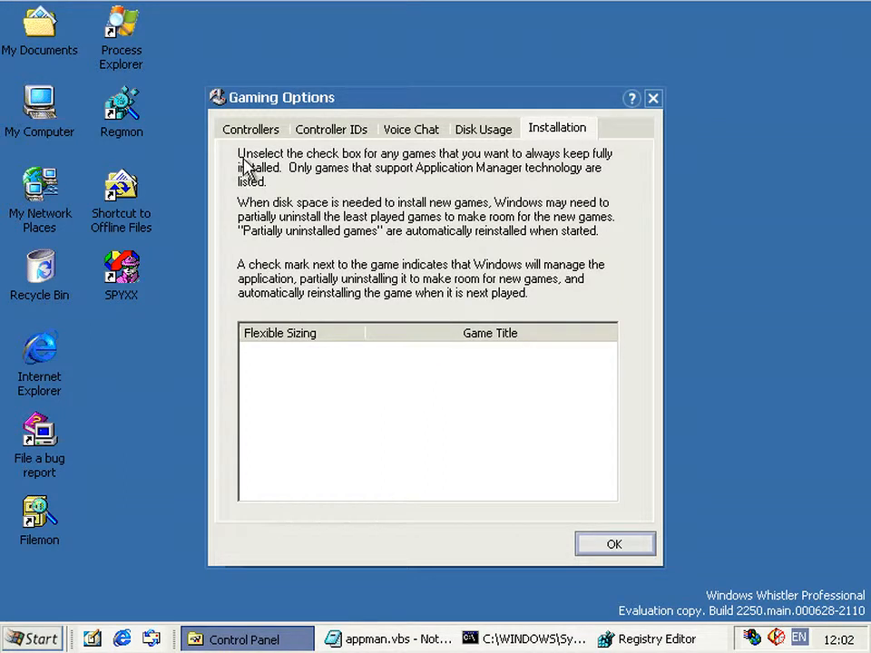
Leave the Gaming Options tabs and browse My Computer > C: > WINDOWS toward system32.
left_click(483, 127)
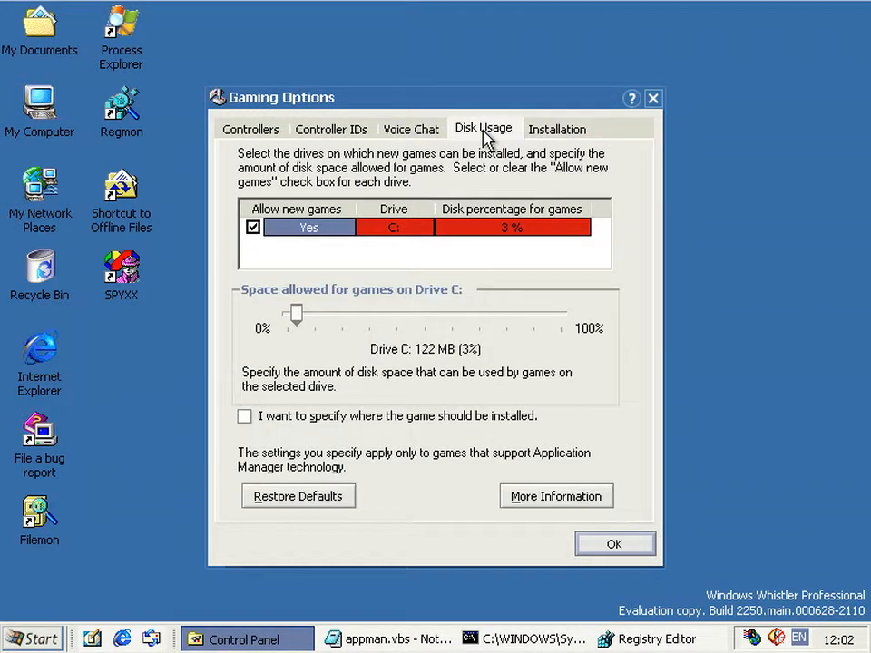
left_click(559, 127)
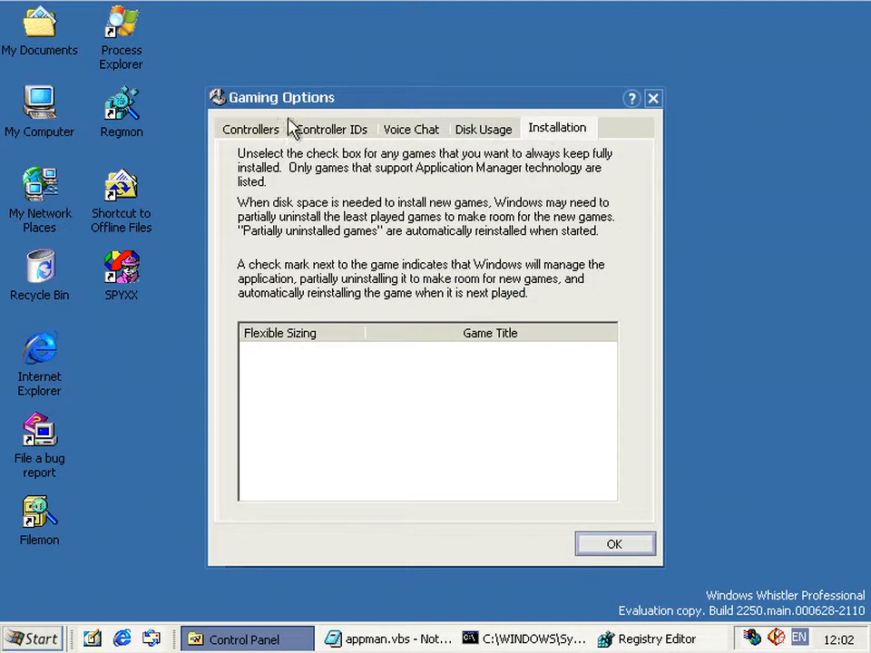
mouse_move(403, 353)
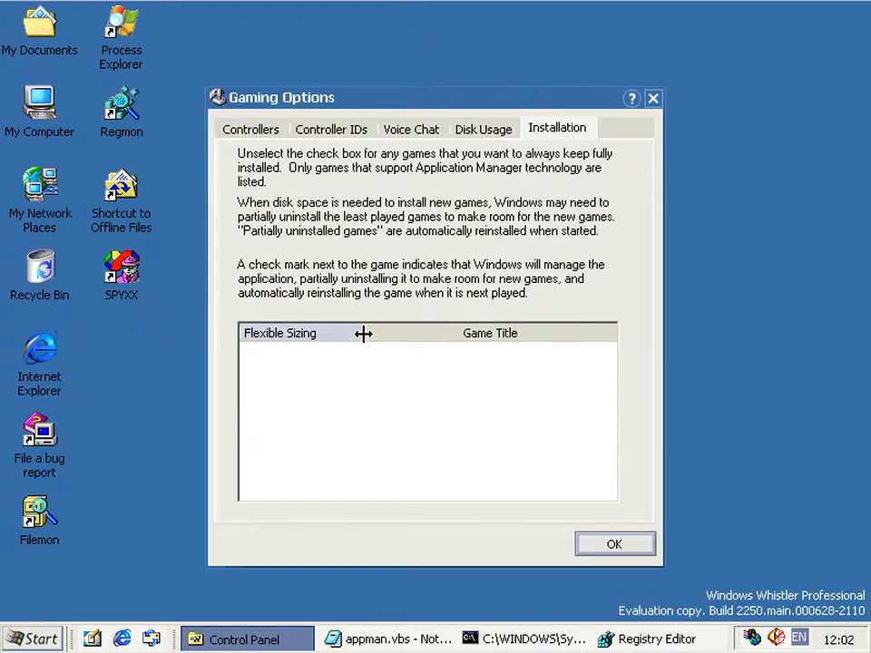
mouse_move(349, 379)
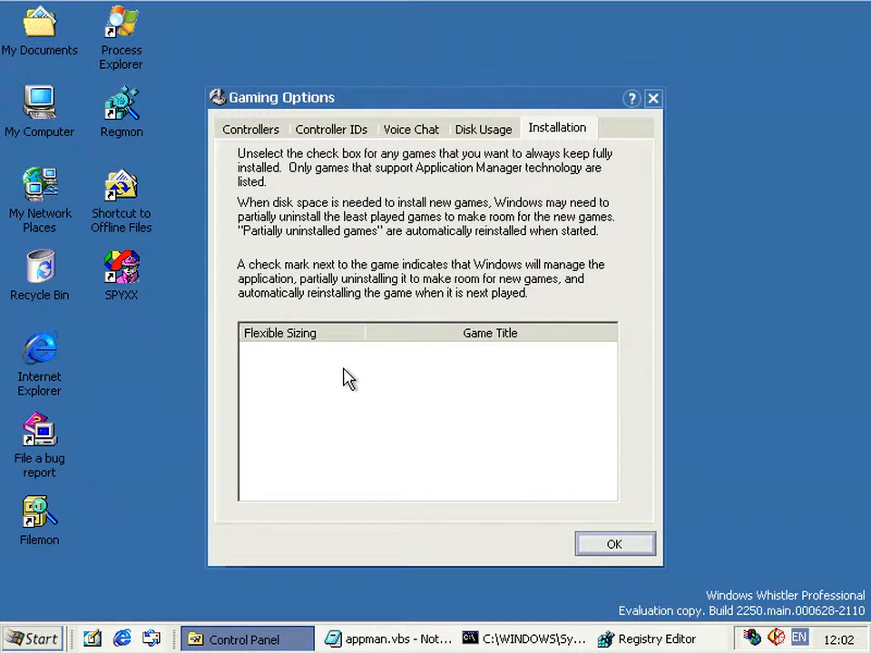
mouse_move(312, 289)
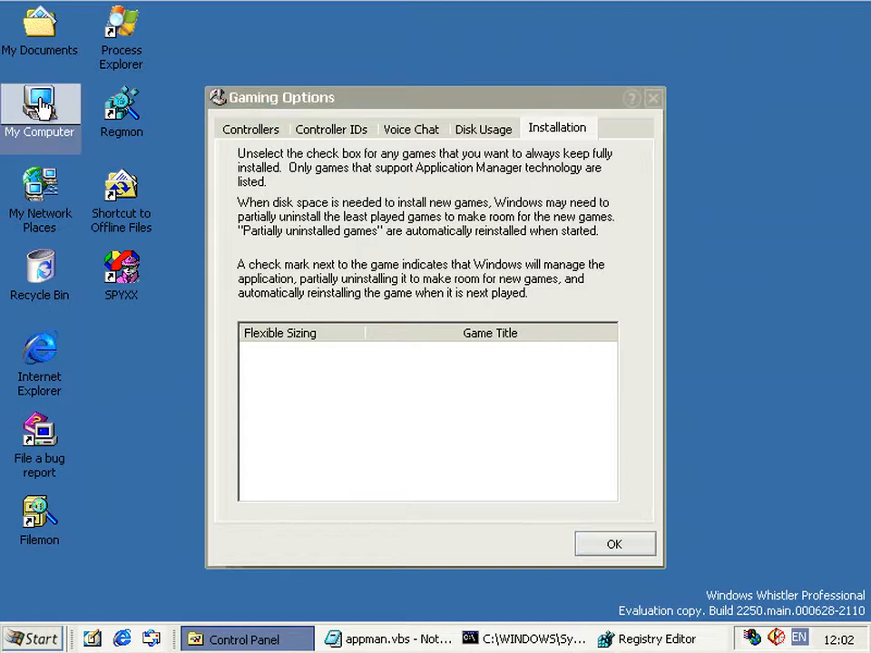
double_click(38, 98)
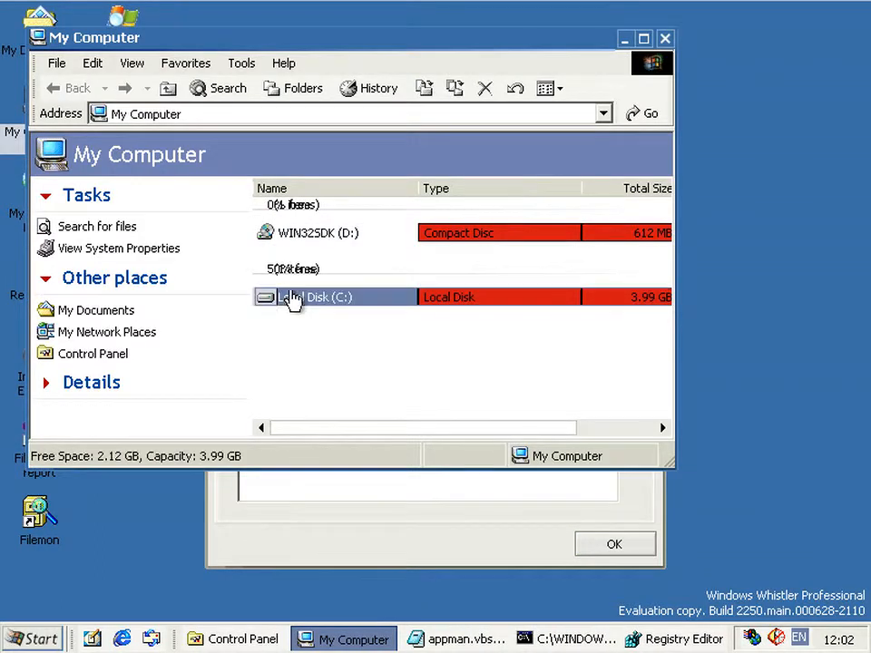
double_click(309, 298)
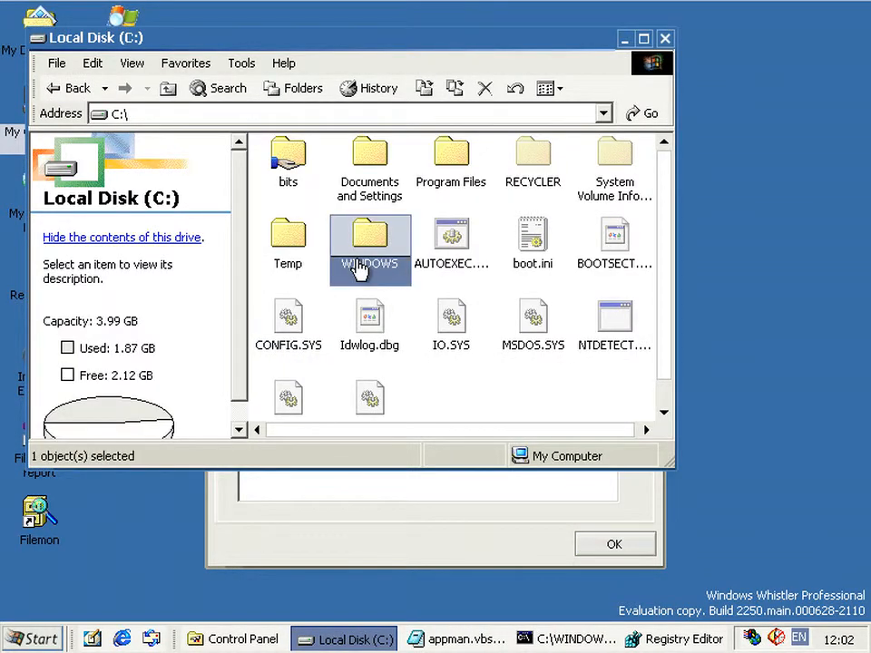
double_click(370, 236)
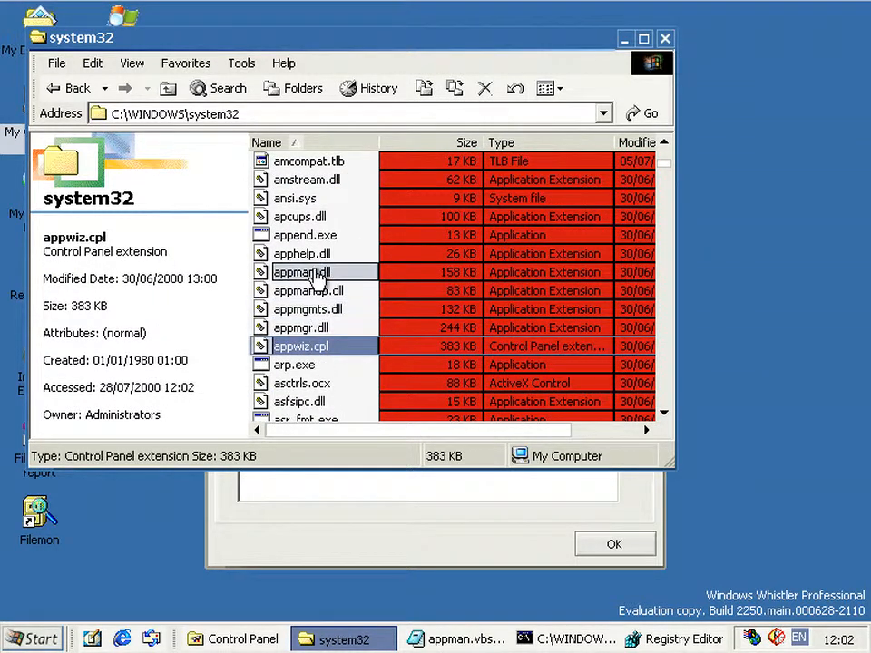
View appman.dll's Properties Version tab, then bring up appmandp.dll's properties.
right_click(302, 272)
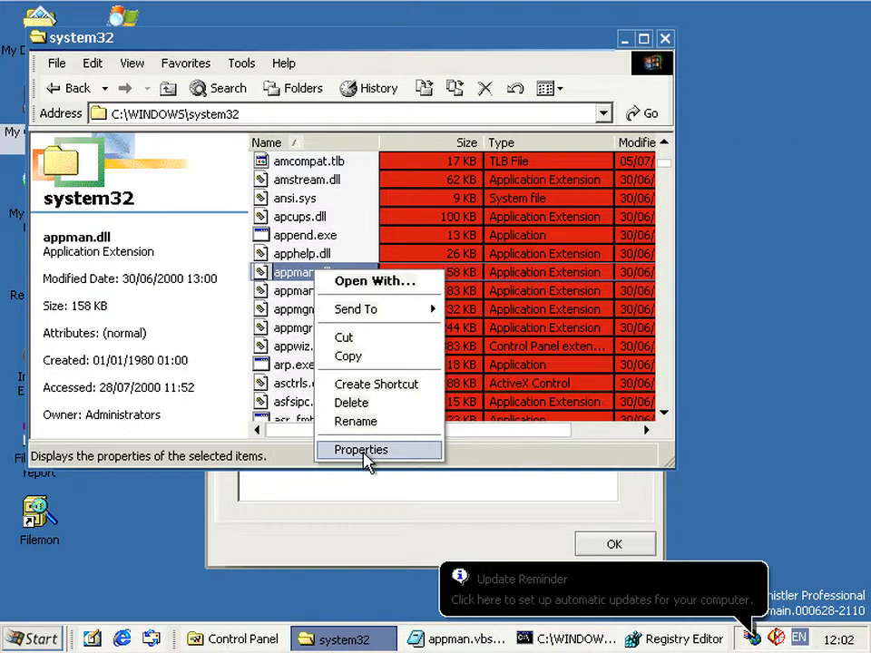
left_click(359, 450)
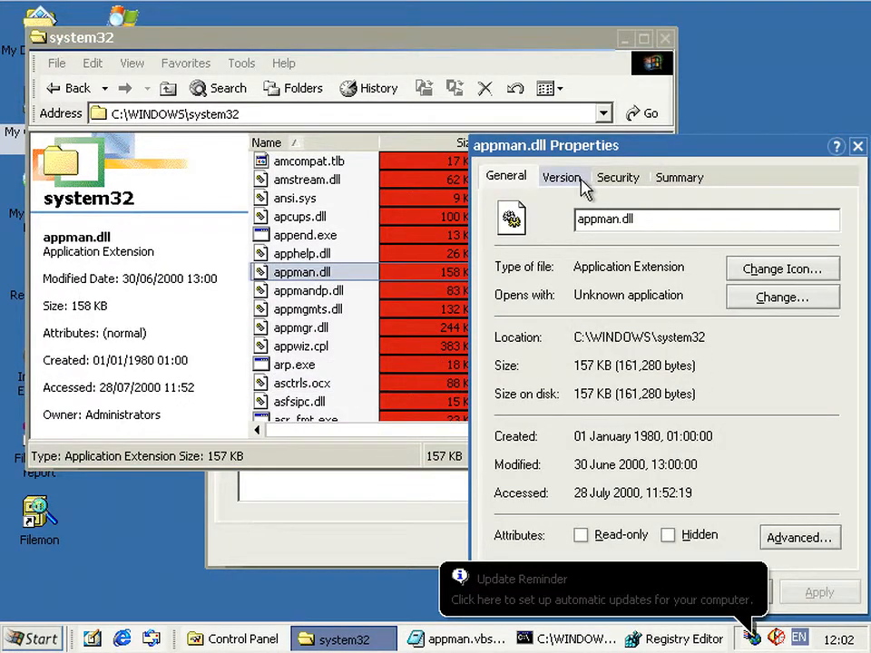
left_click(562, 176)
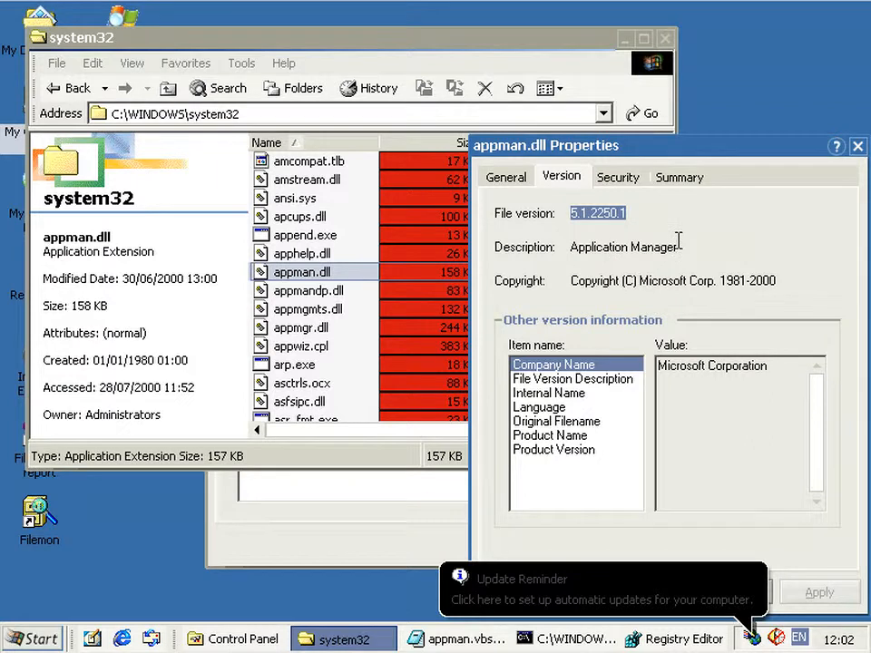
left_click(858, 145)
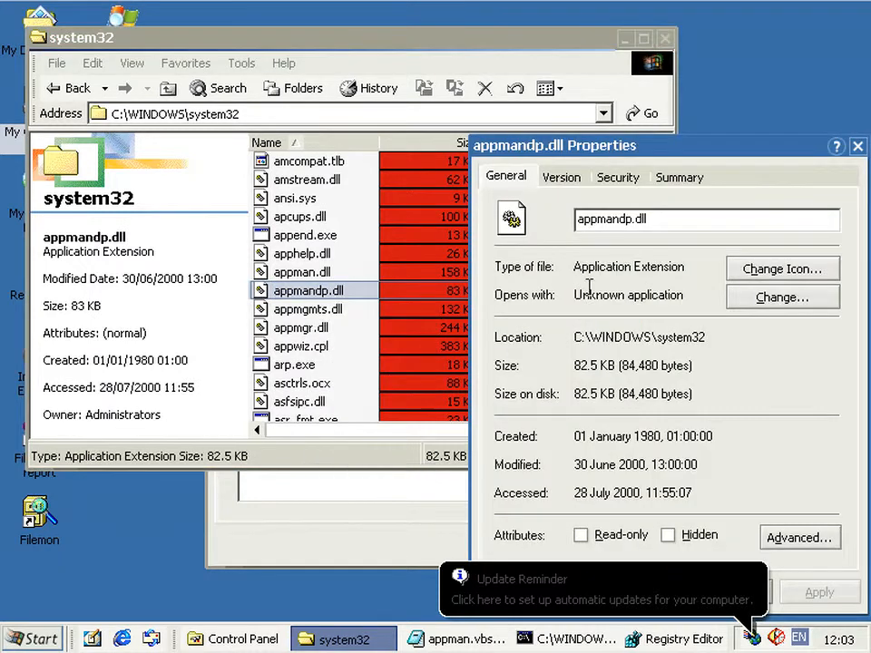
left_click(561, 178)
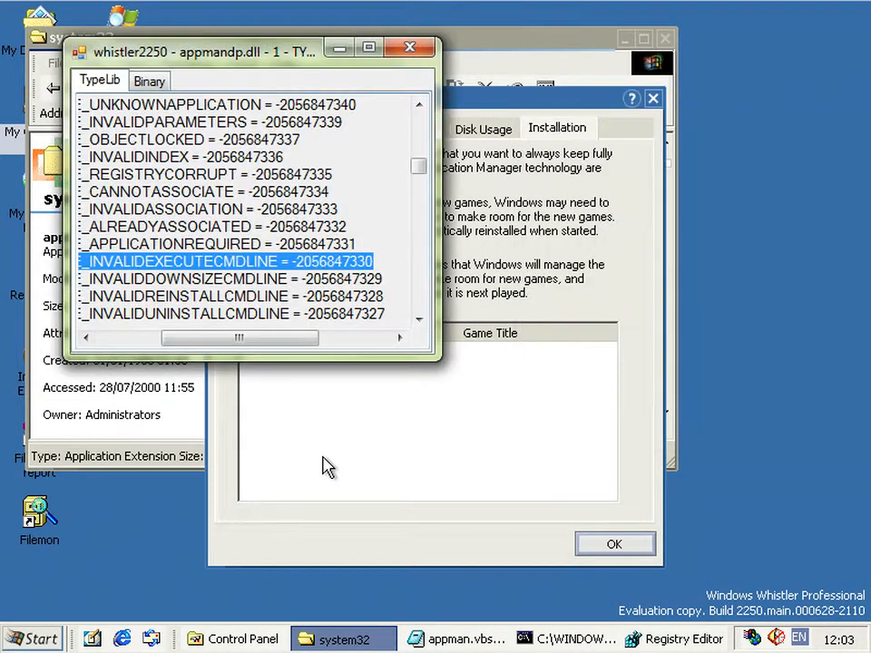
Scroll through appmandp.dll's AppEntry interface properties and install methods in the Type library viewer.
scroll("down", 3)
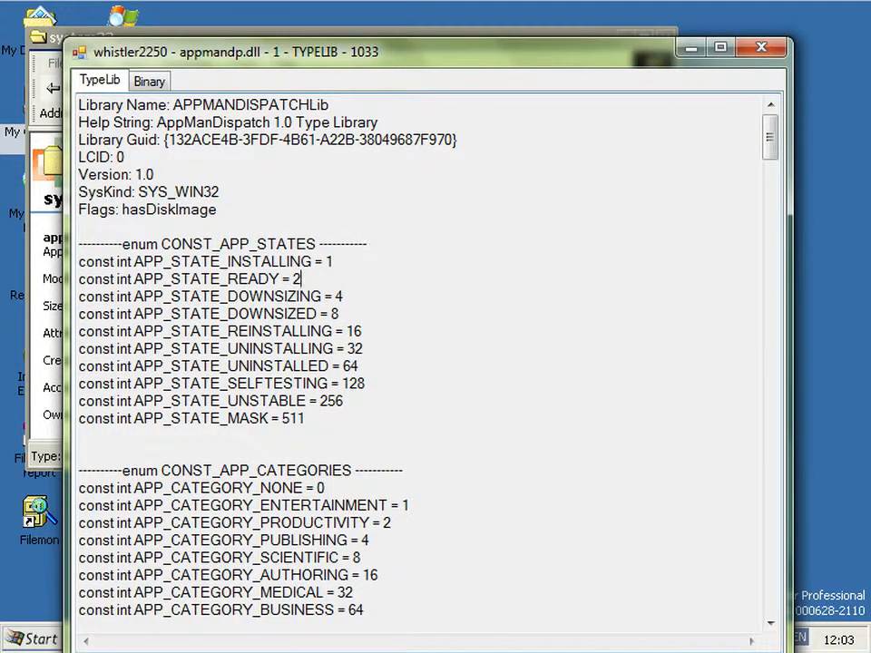
scroll("down", 3)
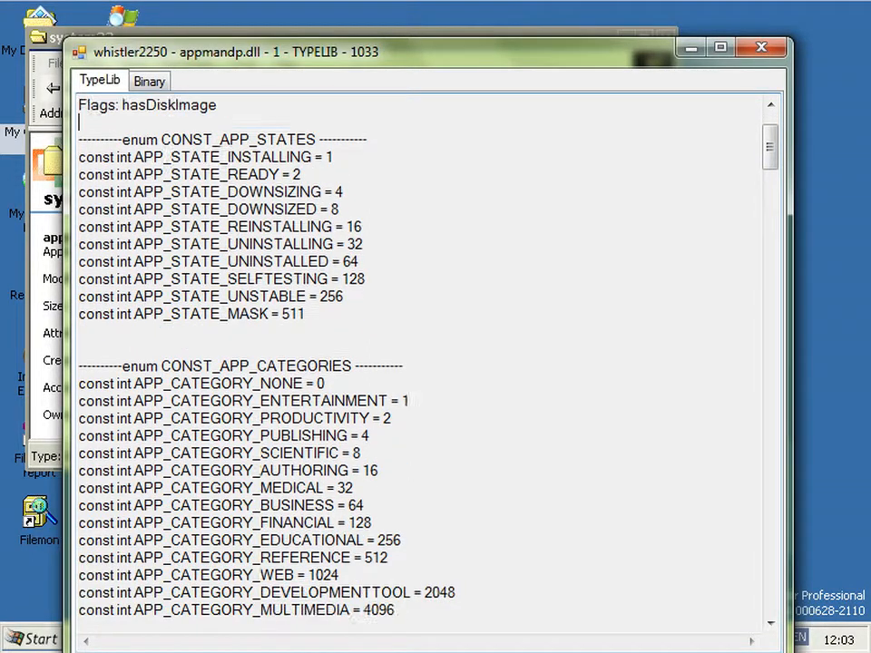
scroll("down", 3)
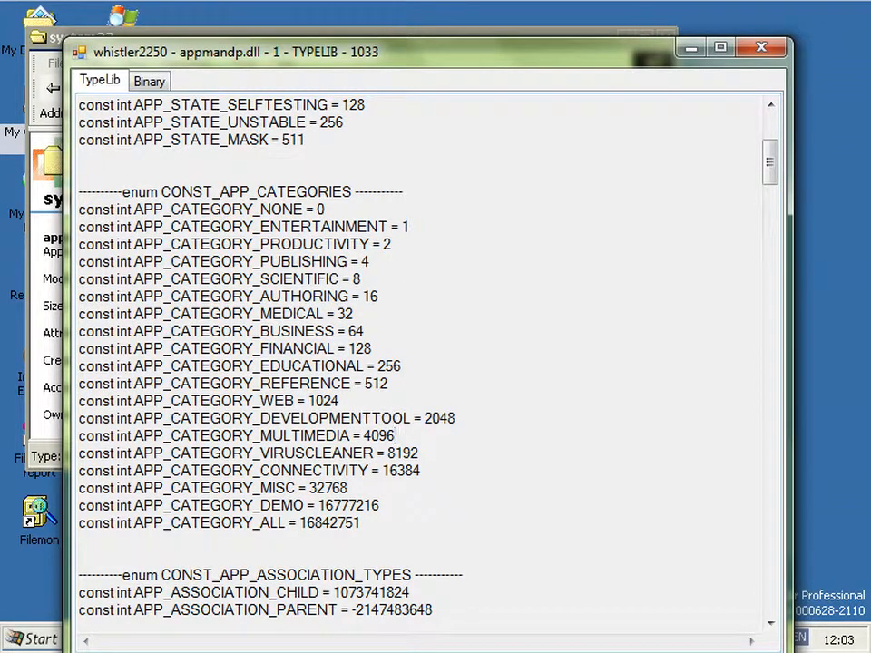
scroll("down", 3)
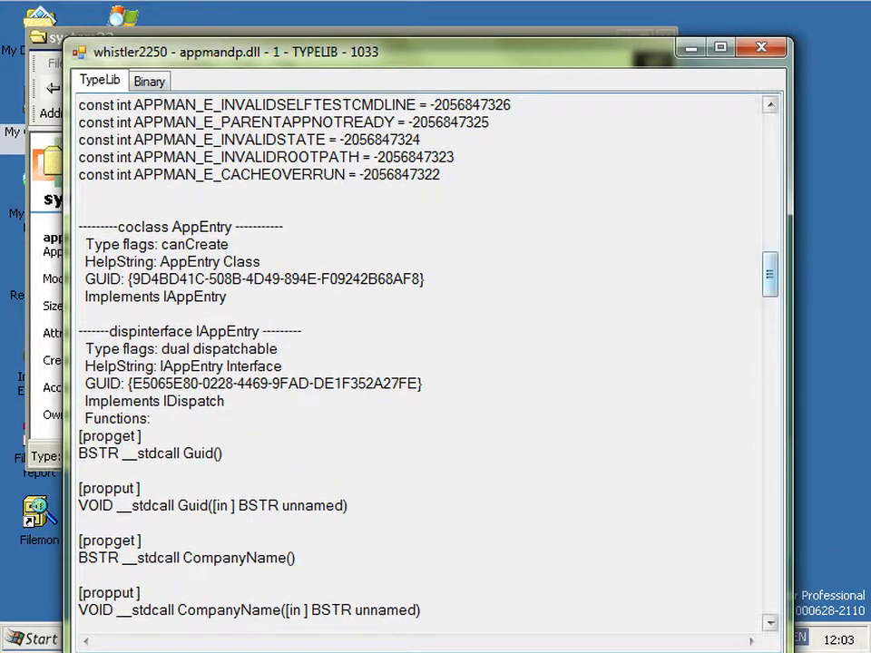
scroll("down", 3)
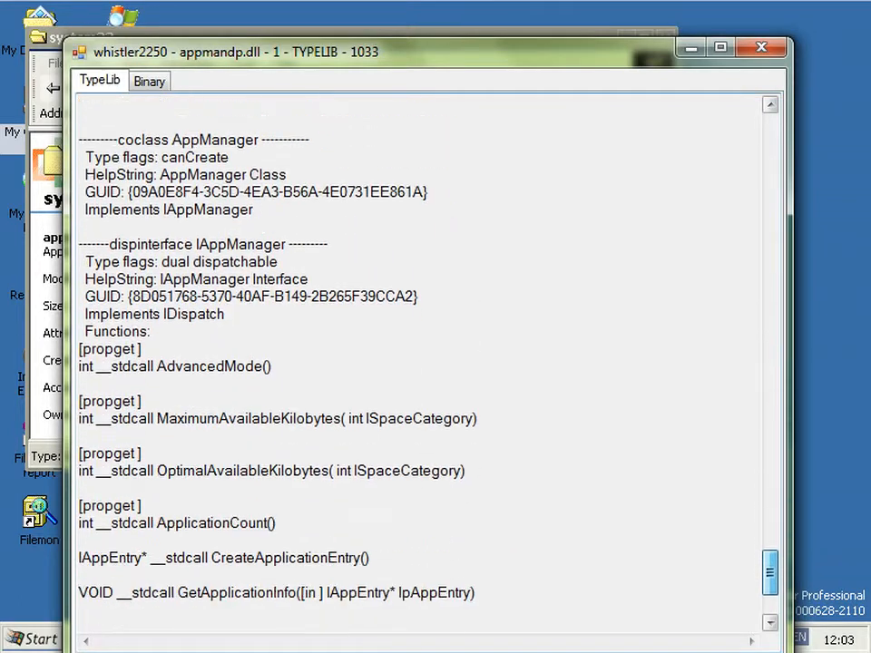
scroll("down", 3)
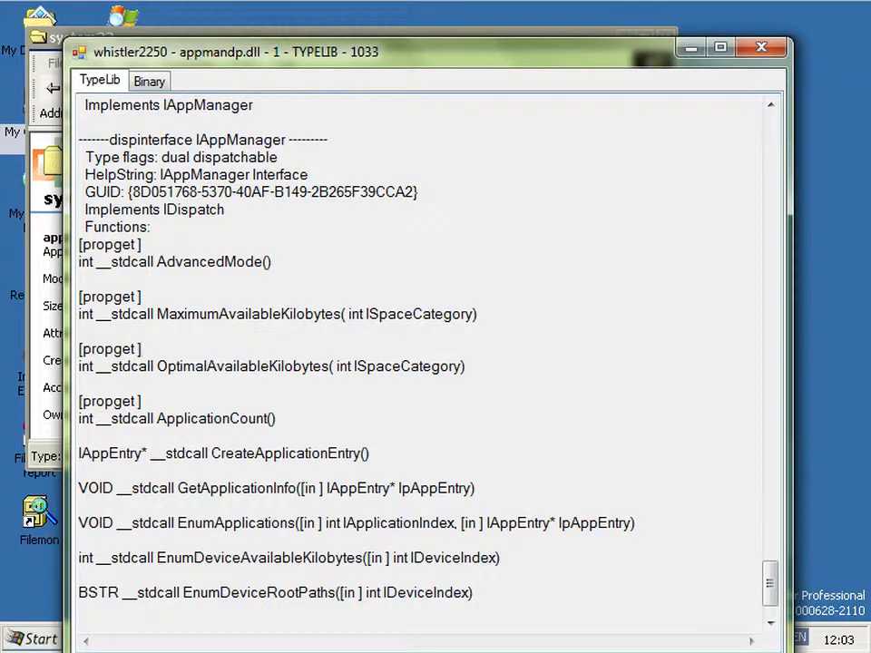
scroll("down", 3)
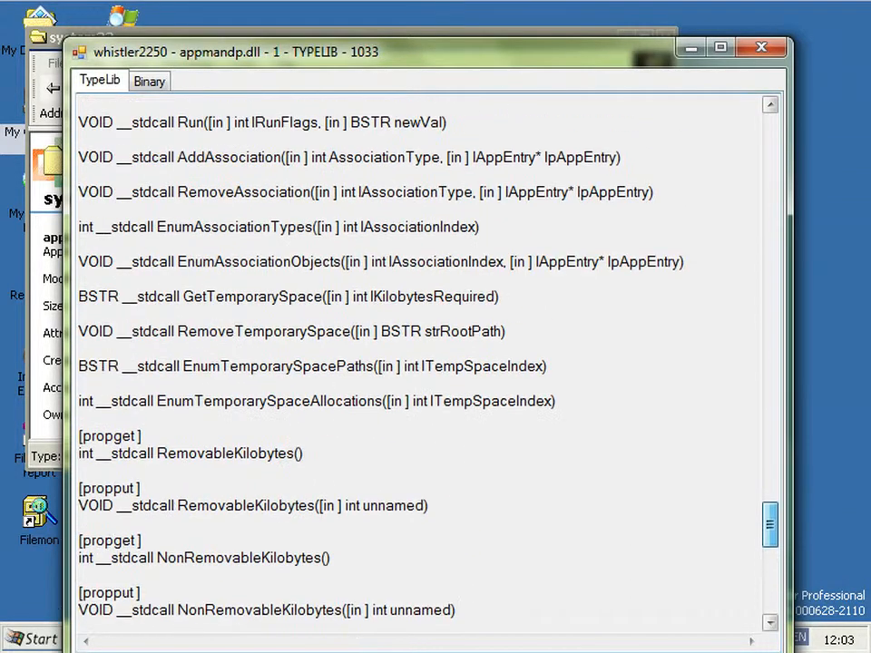
scroll("down", 3)
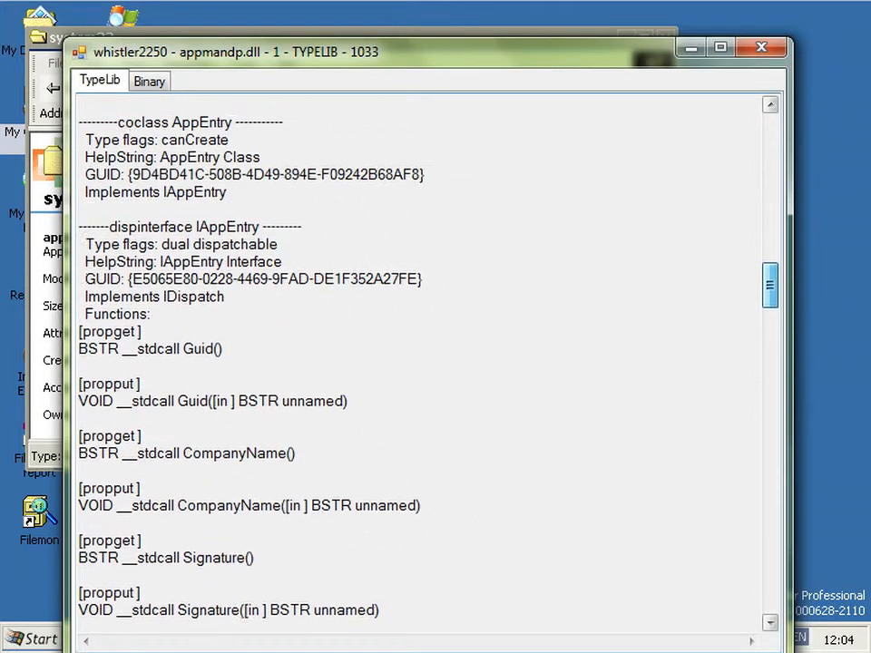
scroll("down", 3)
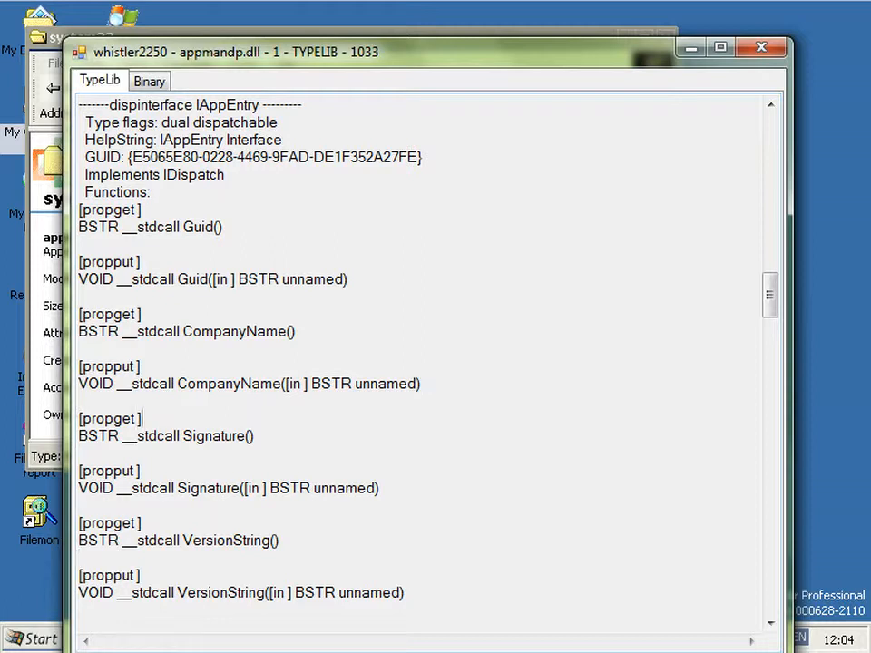
scroll("down", 3)
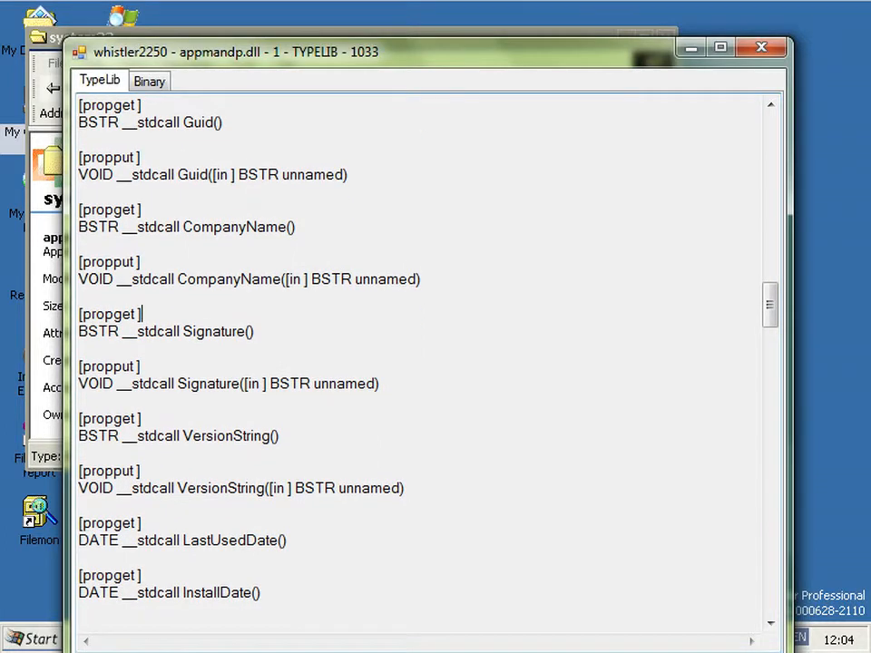
scroll("down", 3)
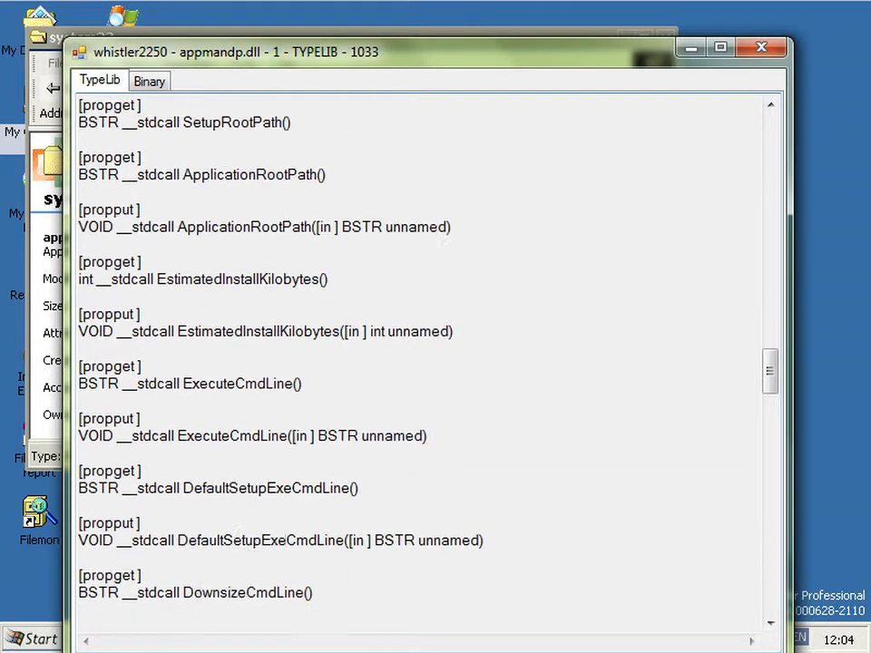
scroll("down", 3)
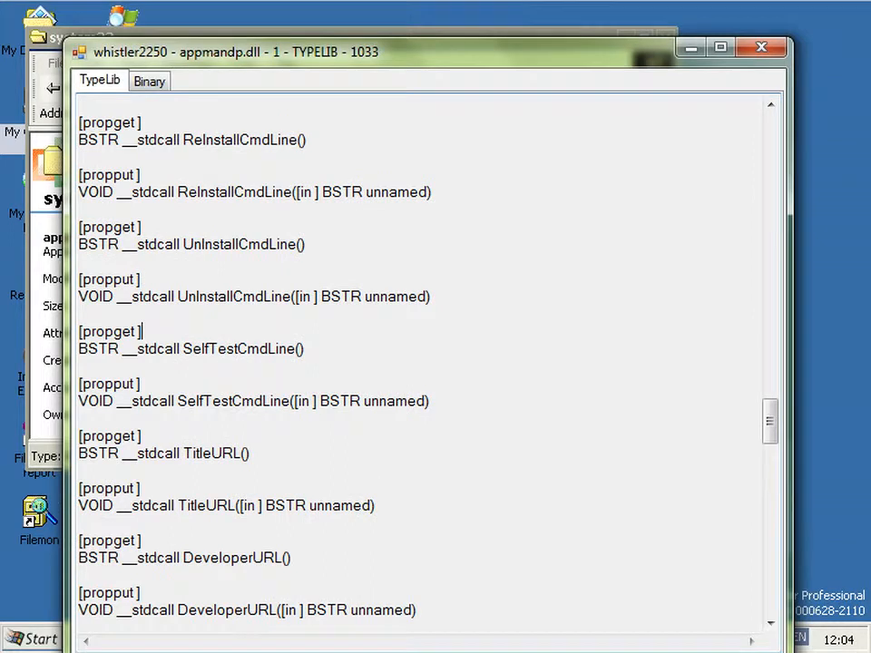
scroll("down", 3)
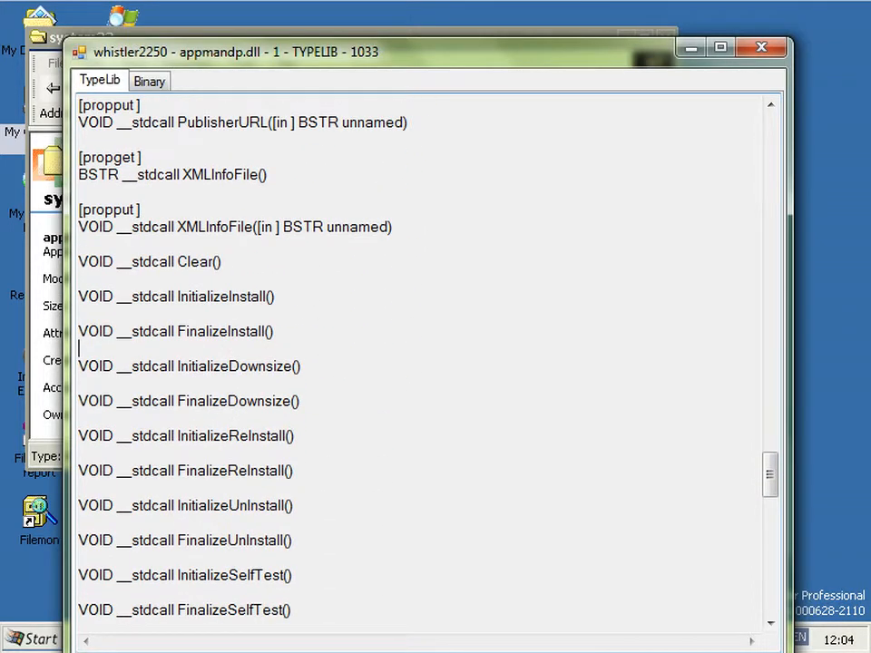
scroll("down", 3)
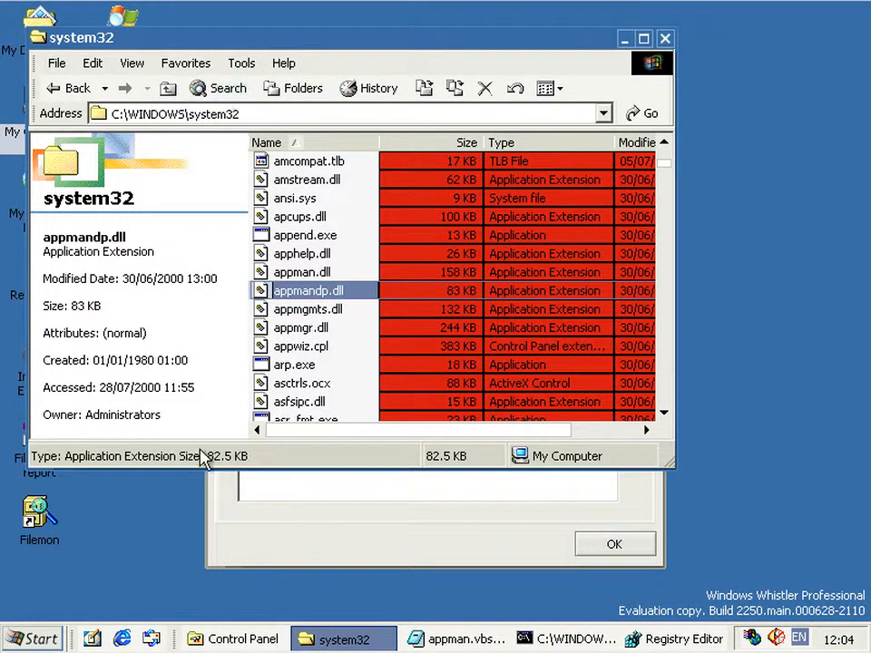
Bring appman.vbs forward in Notepad and read down through its application entry property settings.
left_click(468, 639)
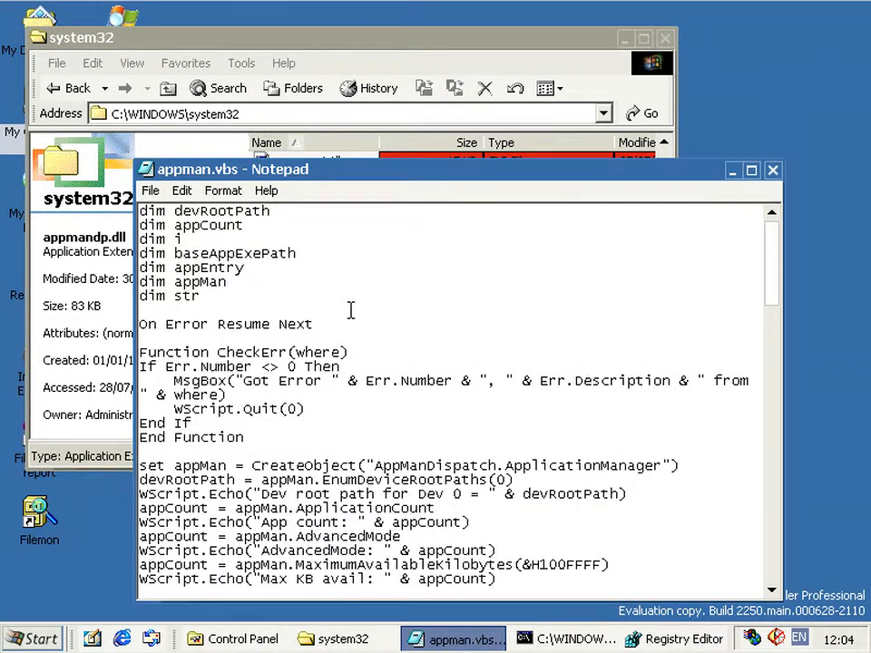
scroll("down", 3)
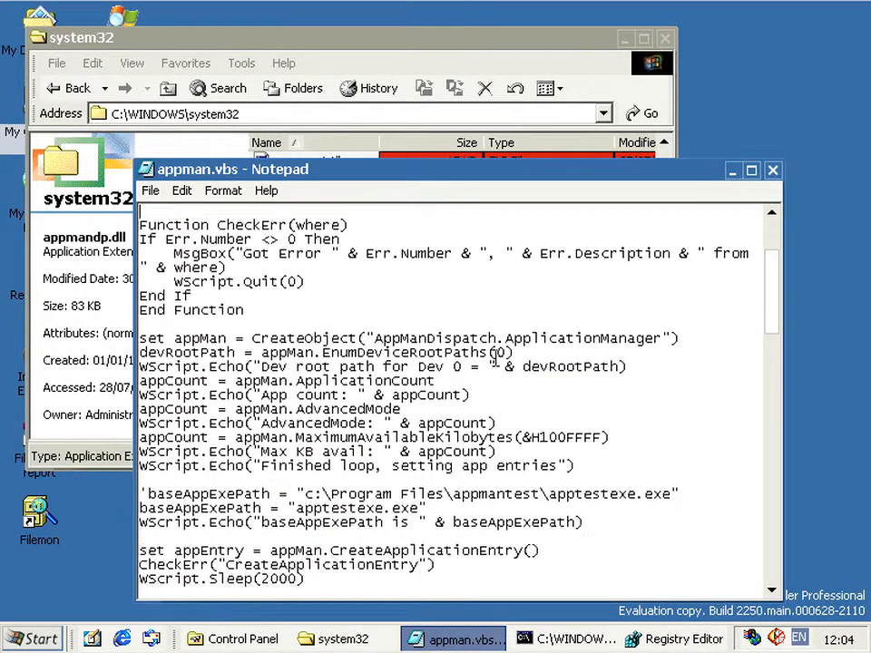
scroll("down", 3)
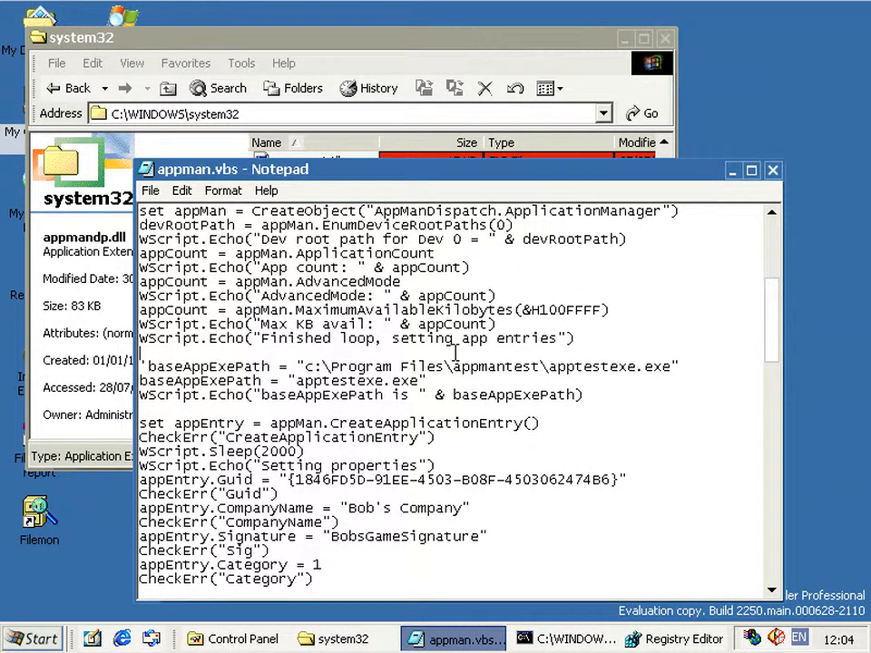
mouse_move(588, 349)
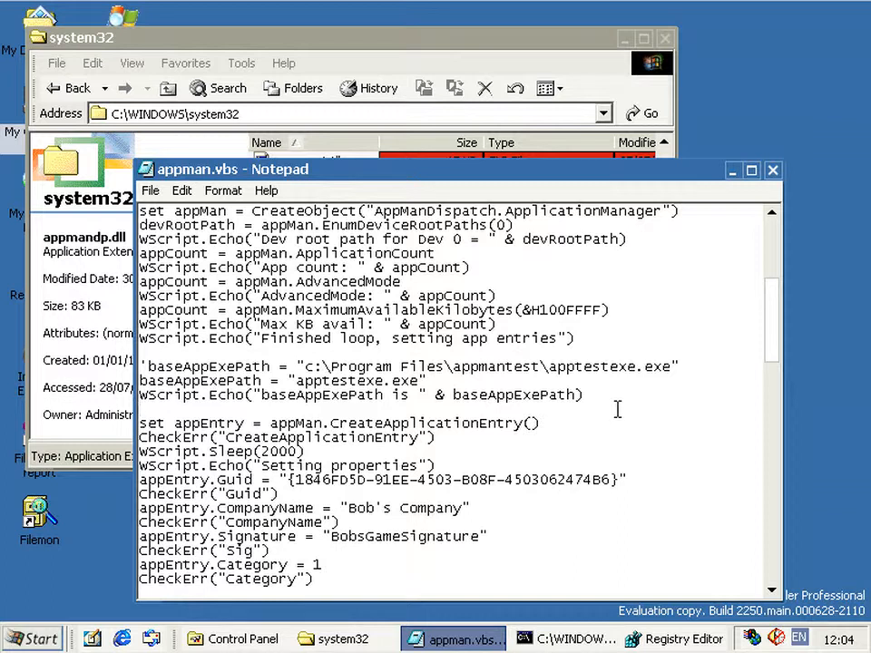
key("alt+tab")
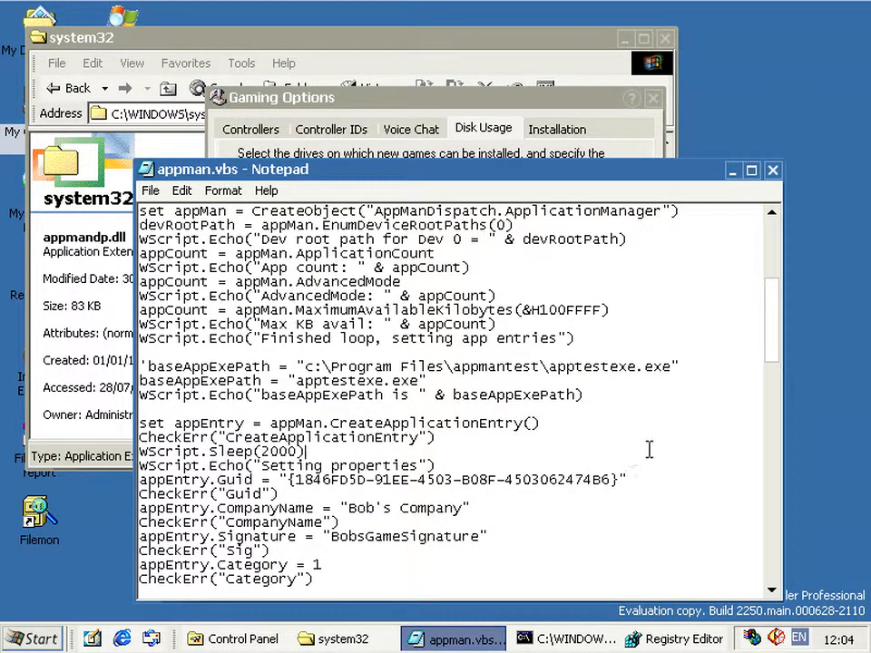
scroll("down", 3)
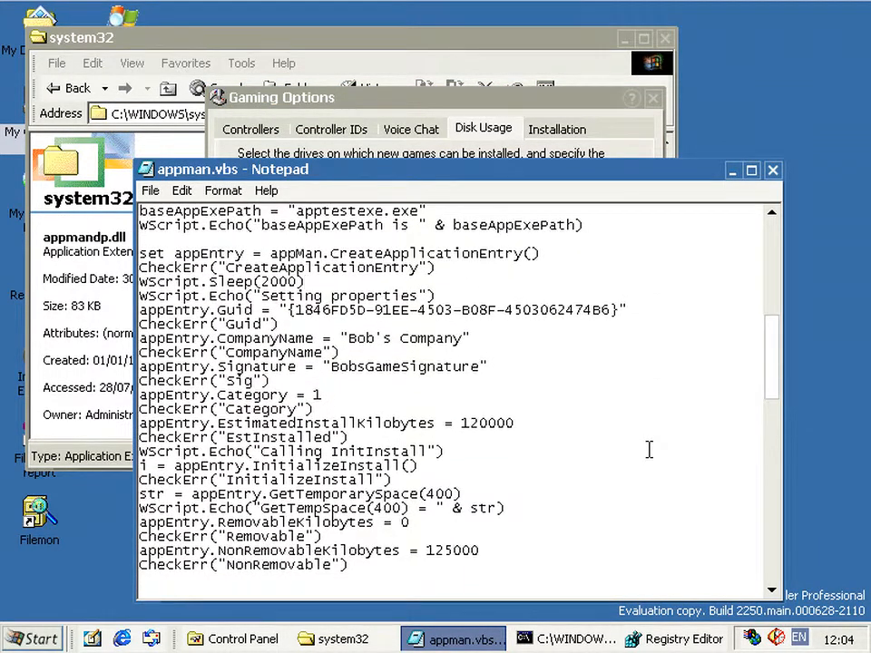
scroll("down", 3)
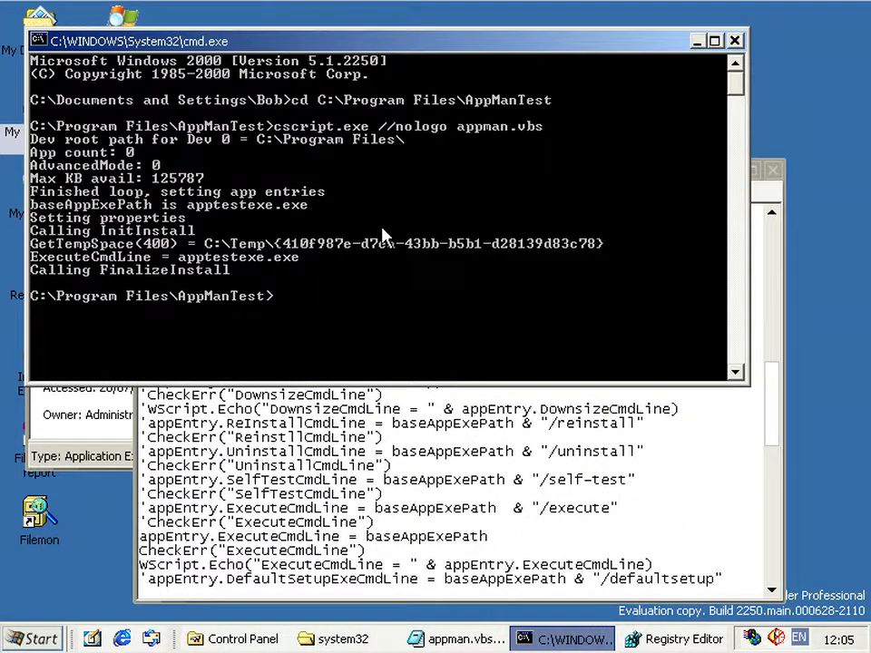
Run cscript.exe //nologo appman.vbs in the AppManTest folder, ending in a FinalizeInstall error.
type("cscript.exe //nologo appman.vbs")
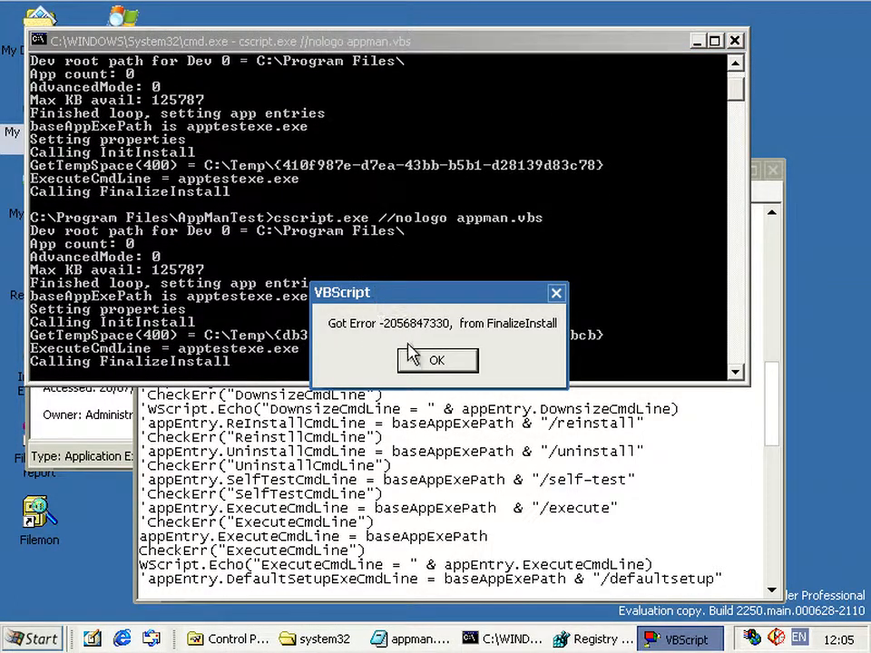
mouse_move(392, 312)
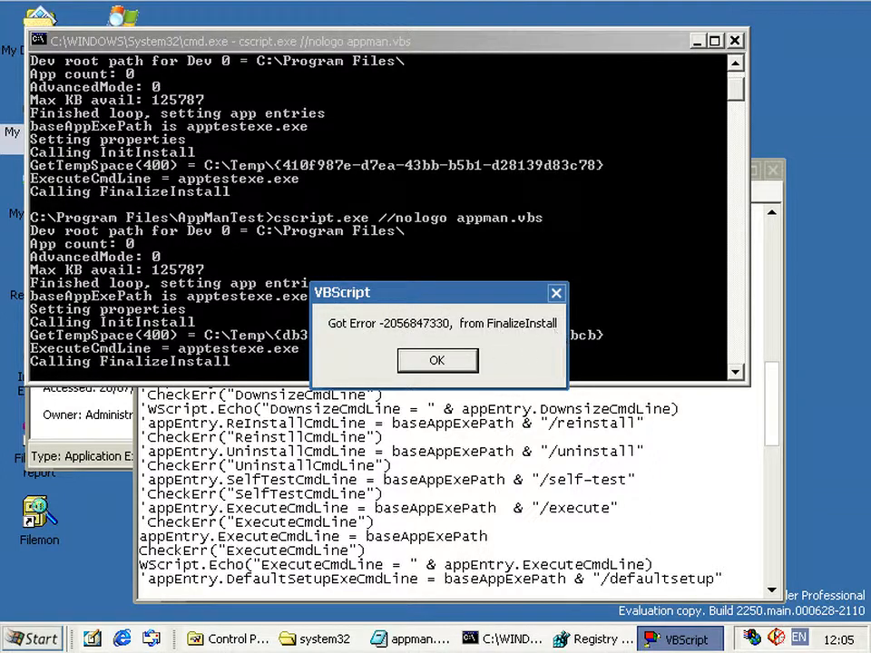
mouse_move(385, 336)
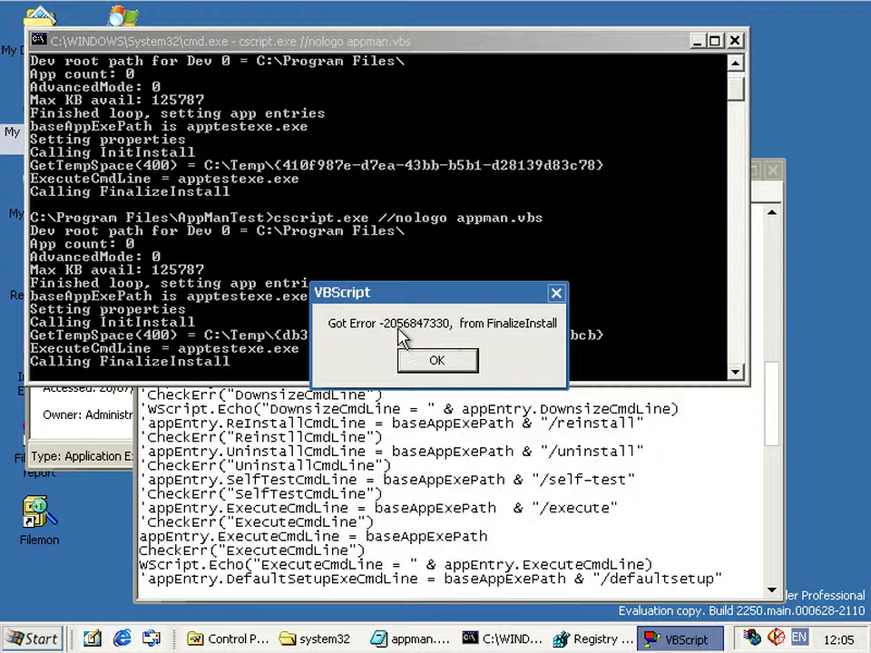
mouse_move(383, 349)
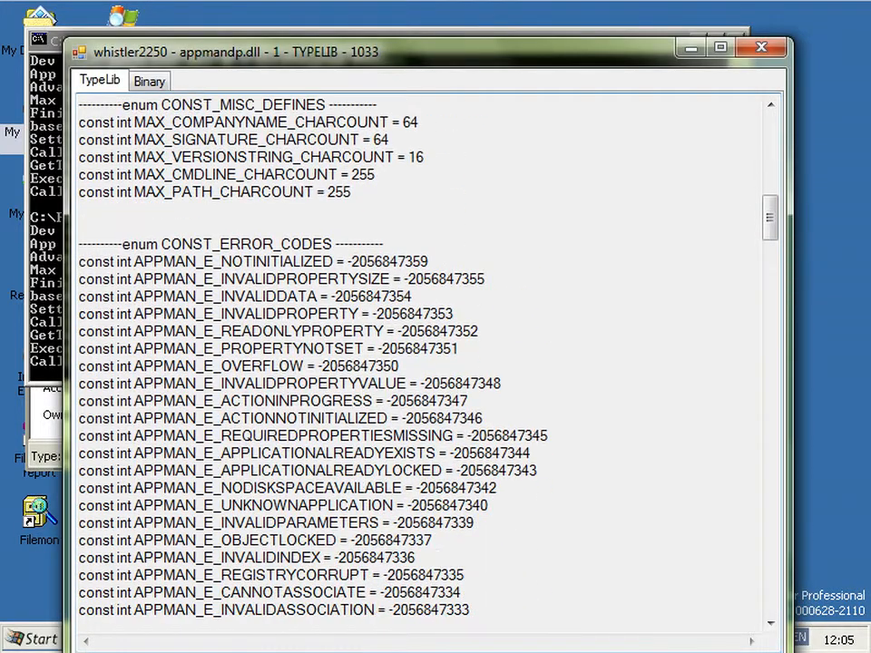
scroll("down", 3)
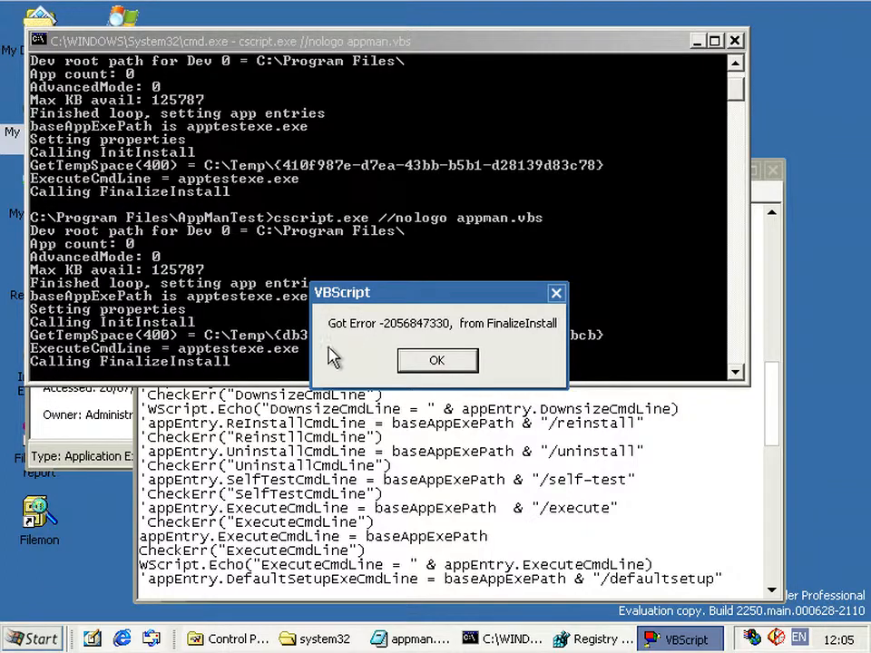
Return to appman.vbs in Notepad and scroll to the lines before the FinalizeInstall call.
left_click(437, 359)
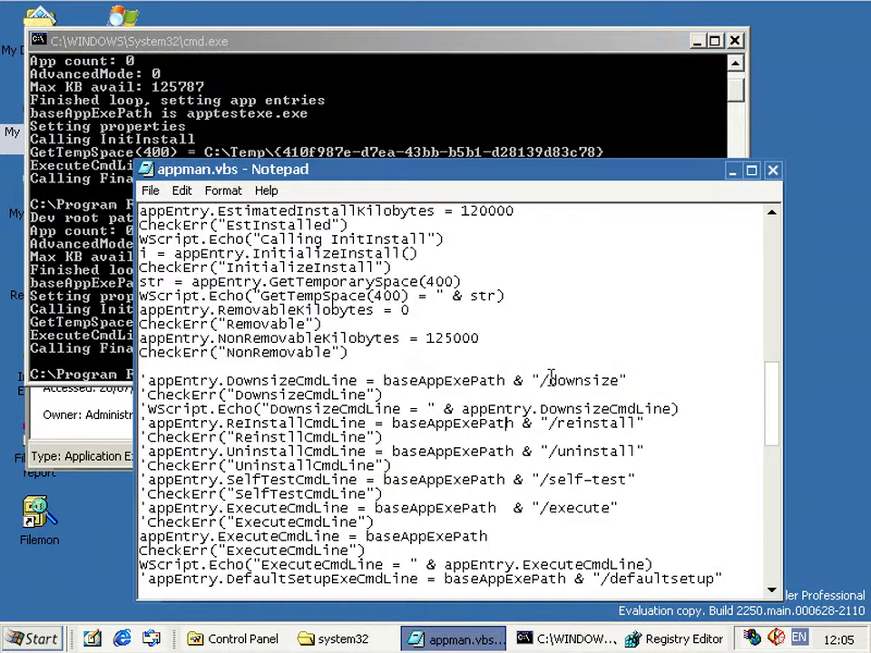
scroll("down", 3)
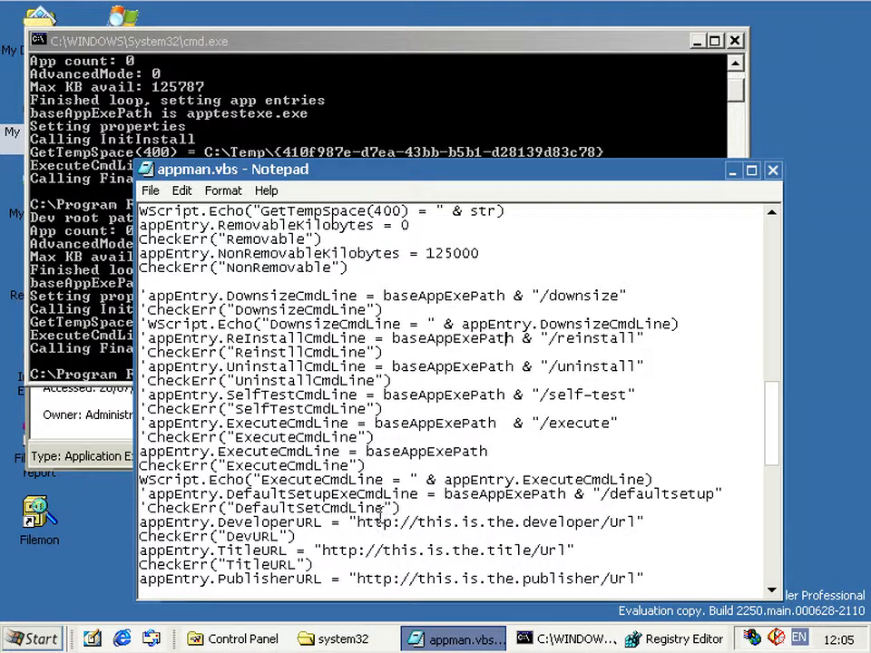
scroll("down", 3)
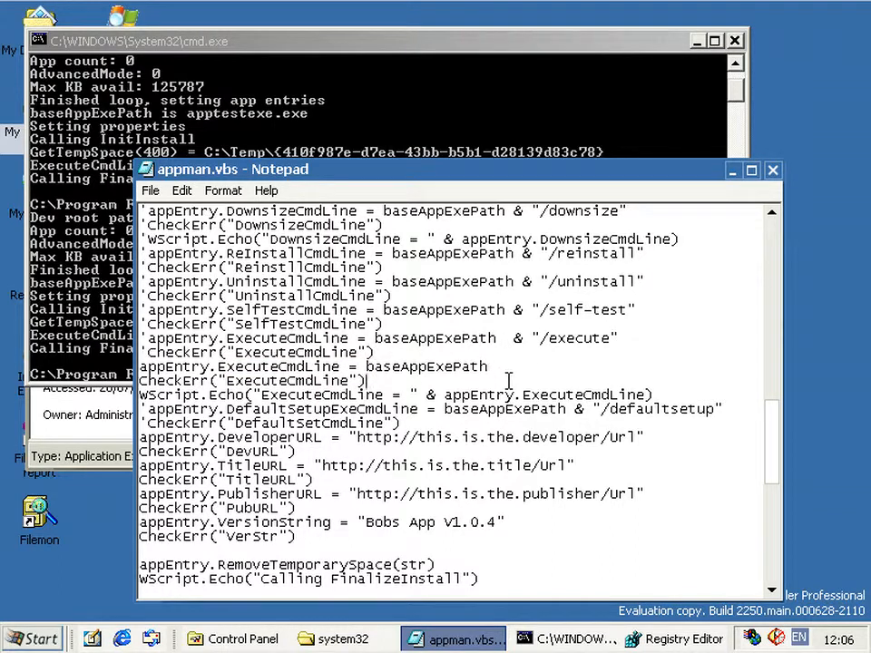
left_click(491, 367)
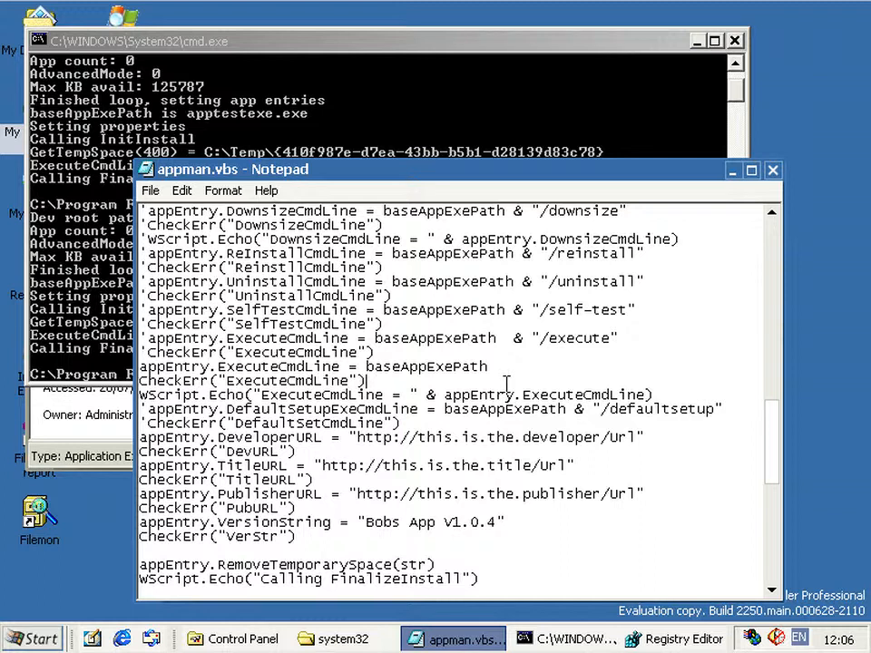
mouse_move(530, 378)
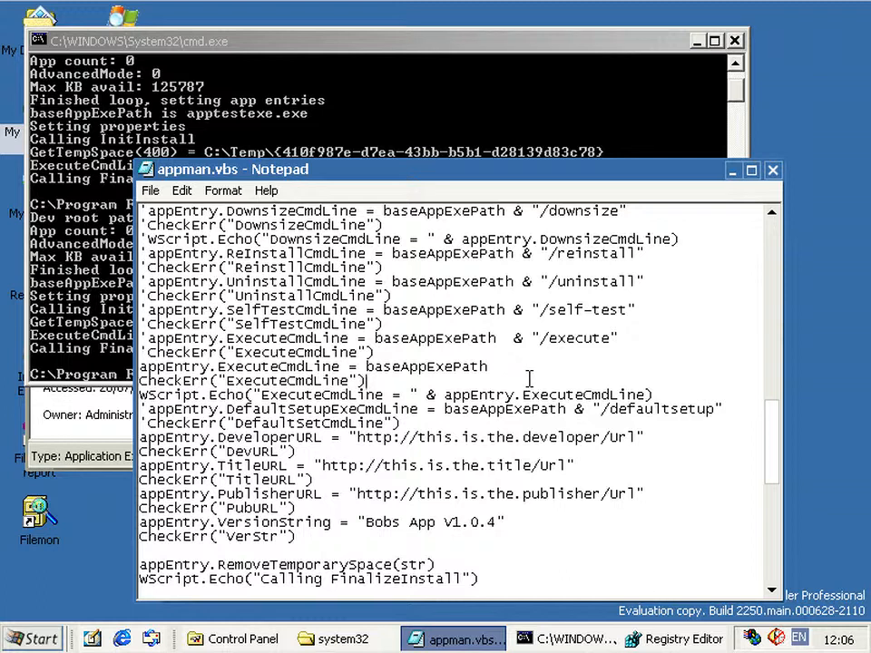
scroll("down", 3)
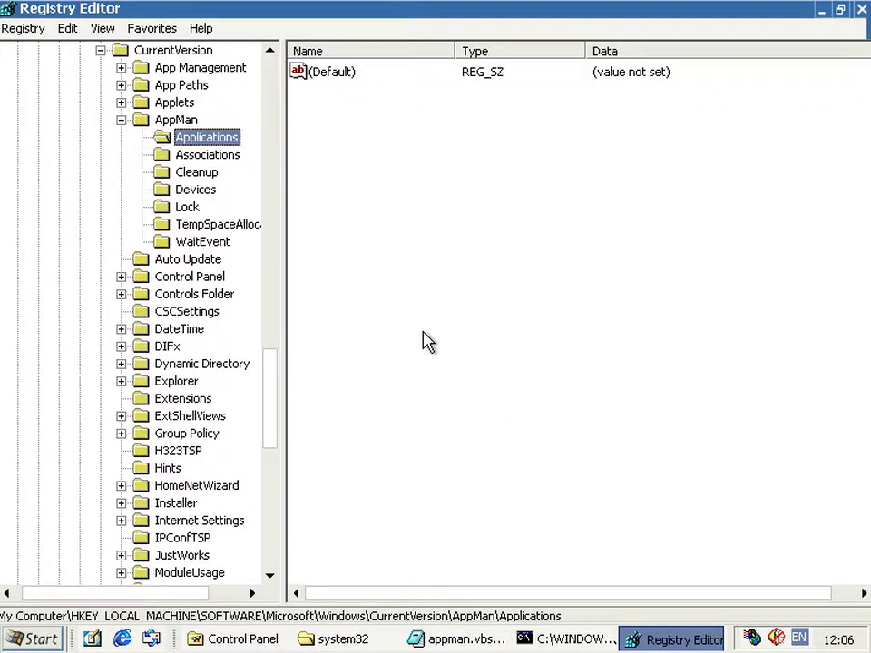
mouse_move(147, 145)
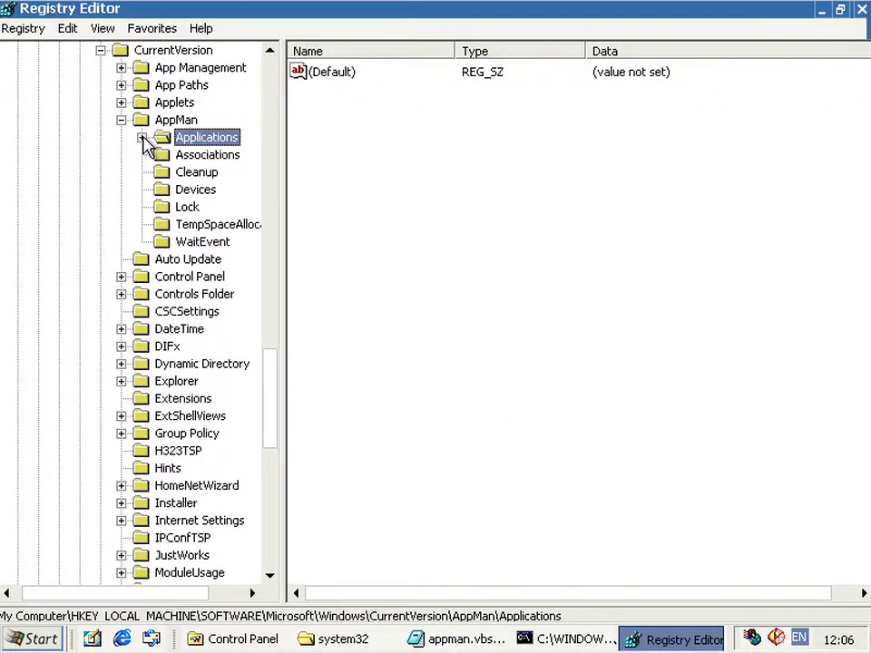
Expand AppMan\Applications and confirm deleting the test application's GUID key.
left_click(156, 138)
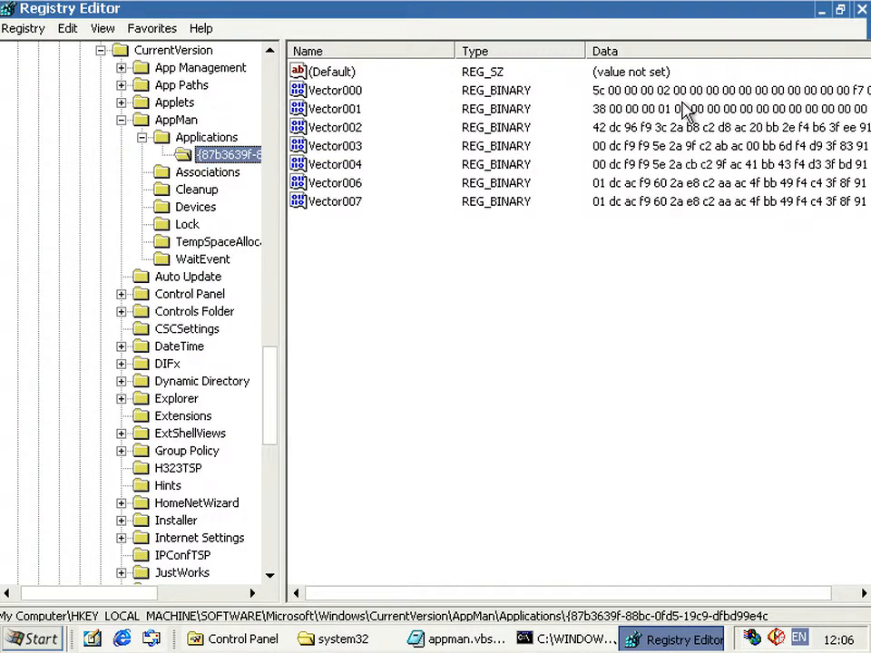
mouse_move(301, 94)
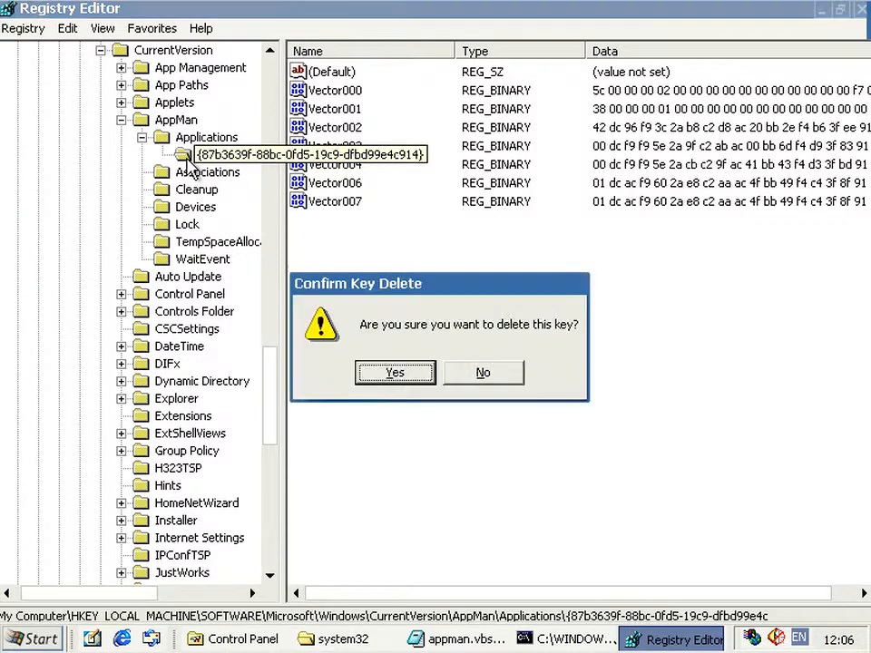
left_click(396, 372)
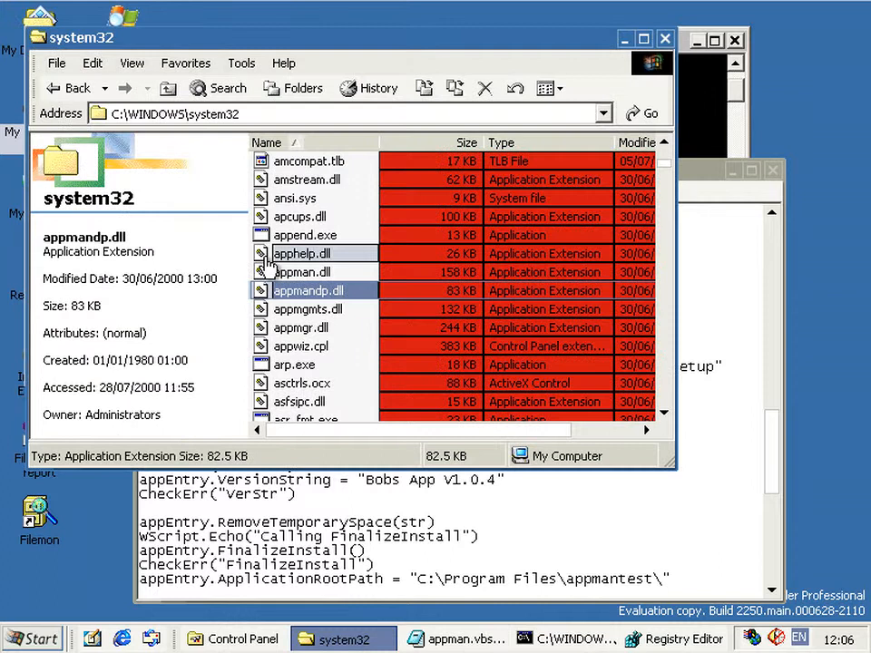
Go to Program Files and open the AppManNT folder.
left_click(66, 87)
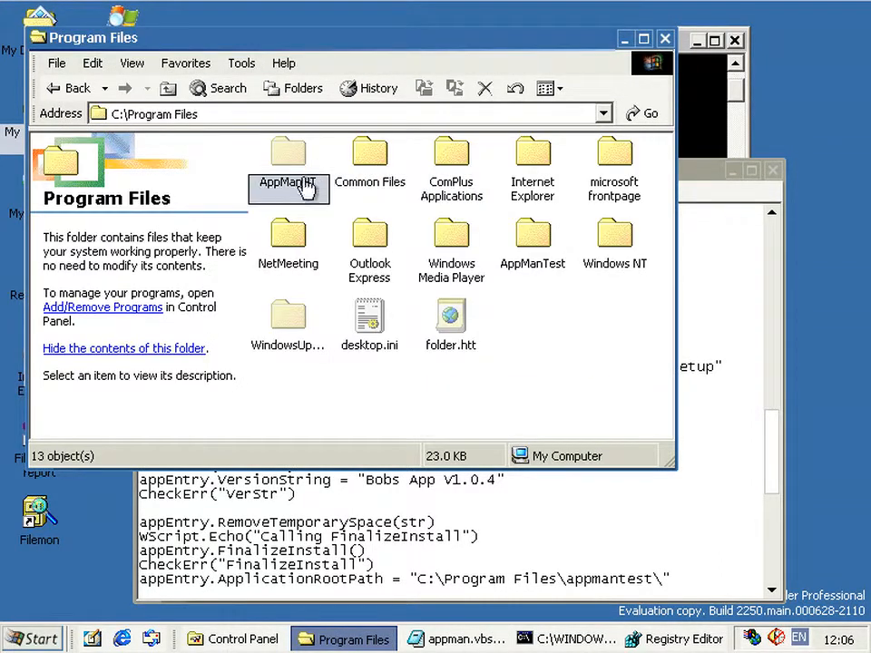
left_click(288, 155)
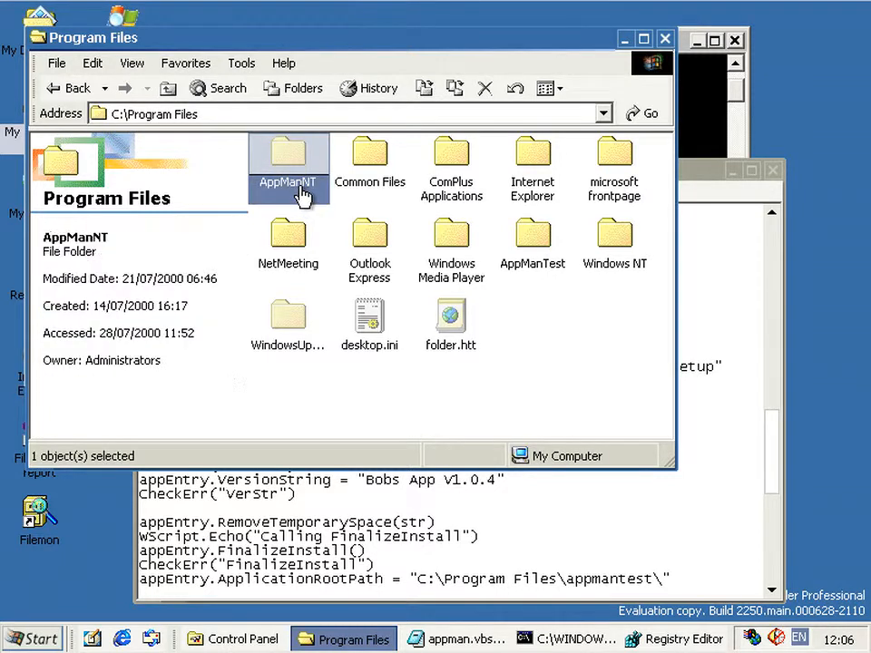
mouse_move(316, 196)
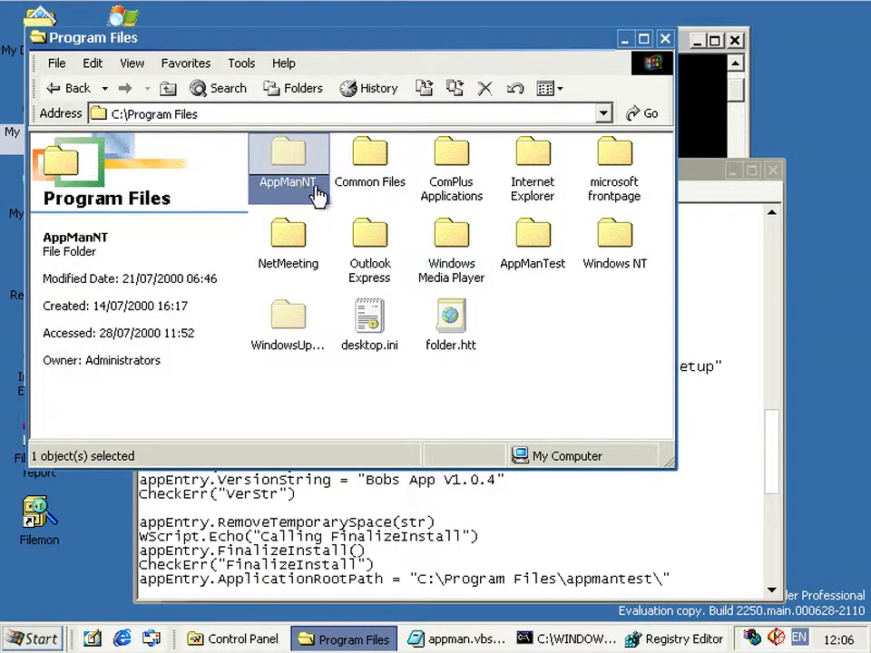
mouse_move(289, 160)
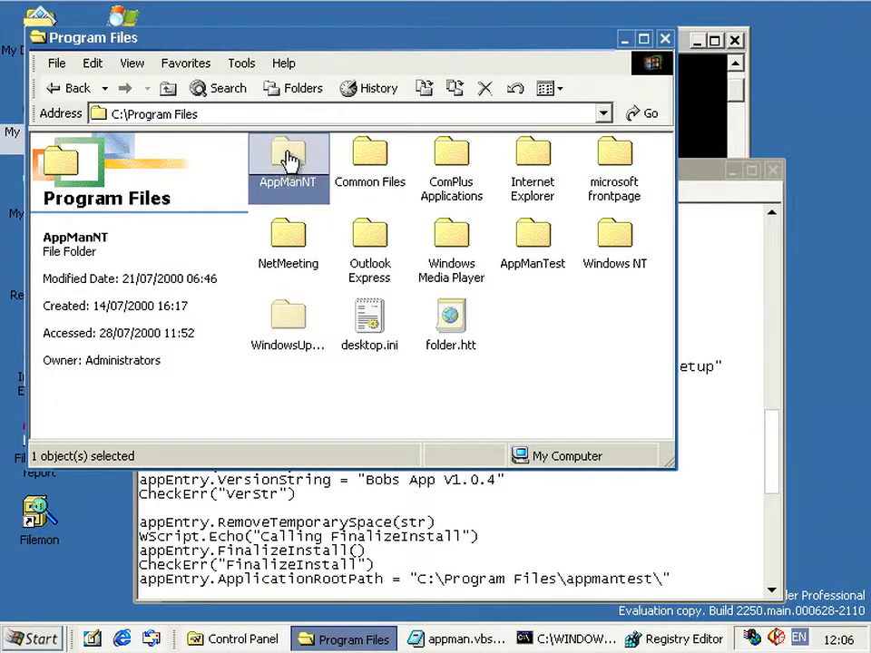
double_click(288, 160)
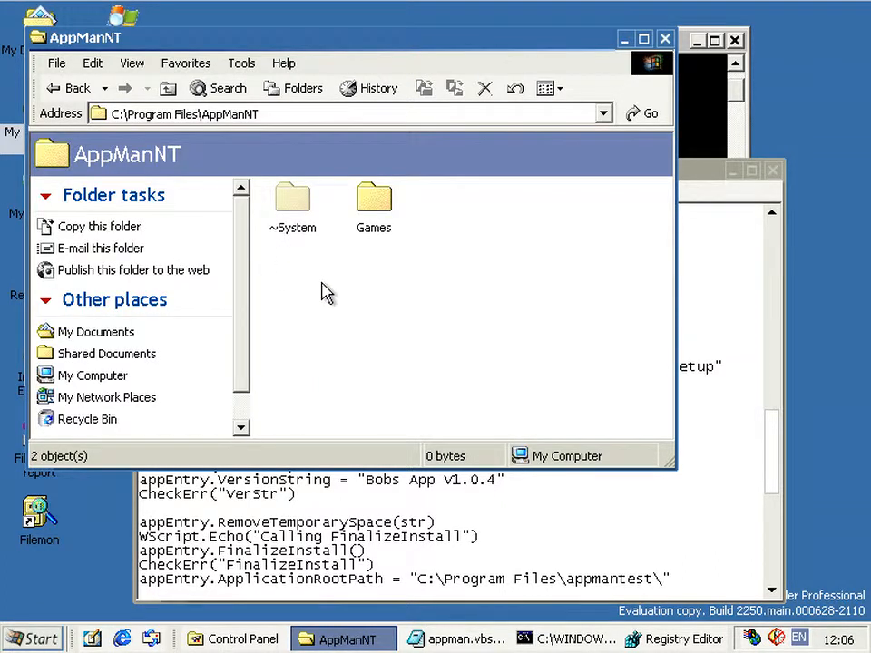
Open the ~System folder showing twelve GUID-named folders and select one.
left_click(292, 200)
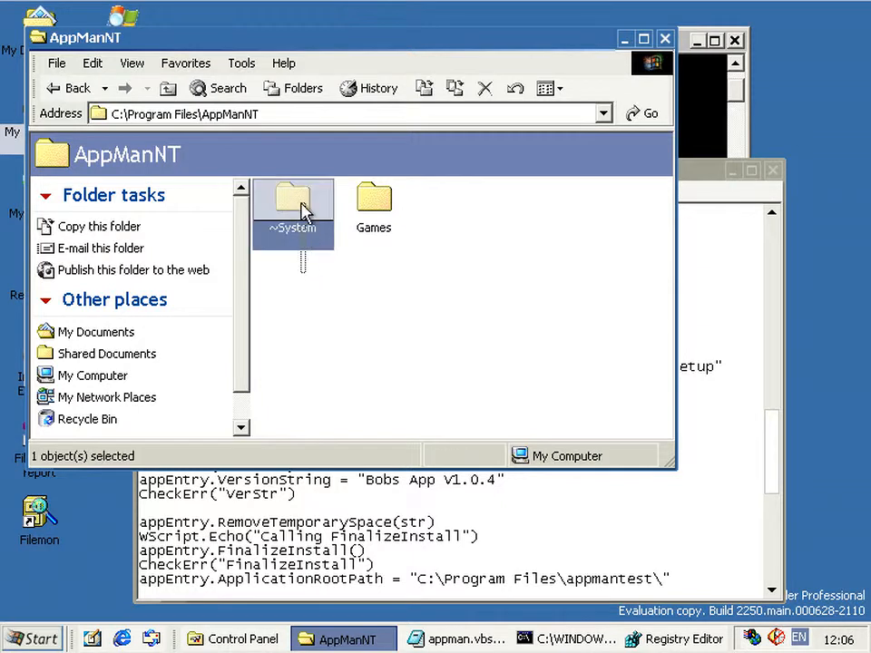
double_click(293, 200)
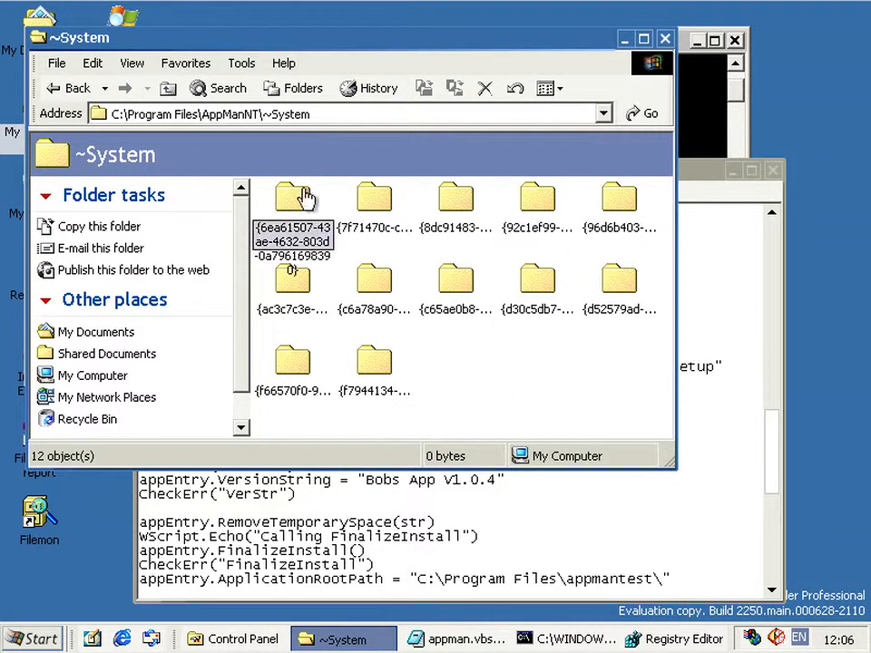
mouse_move(316, 375)
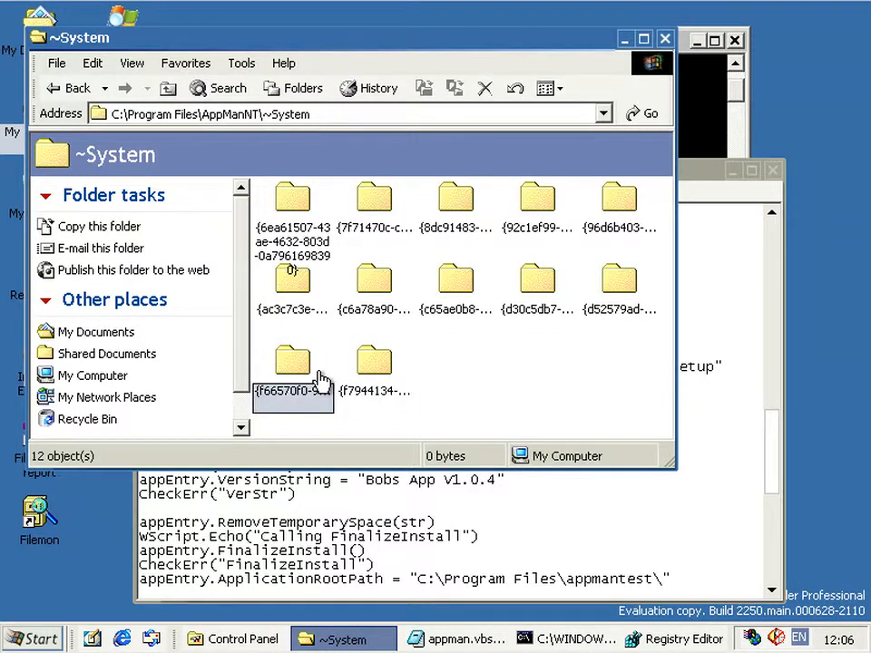
left_click(372, 275)
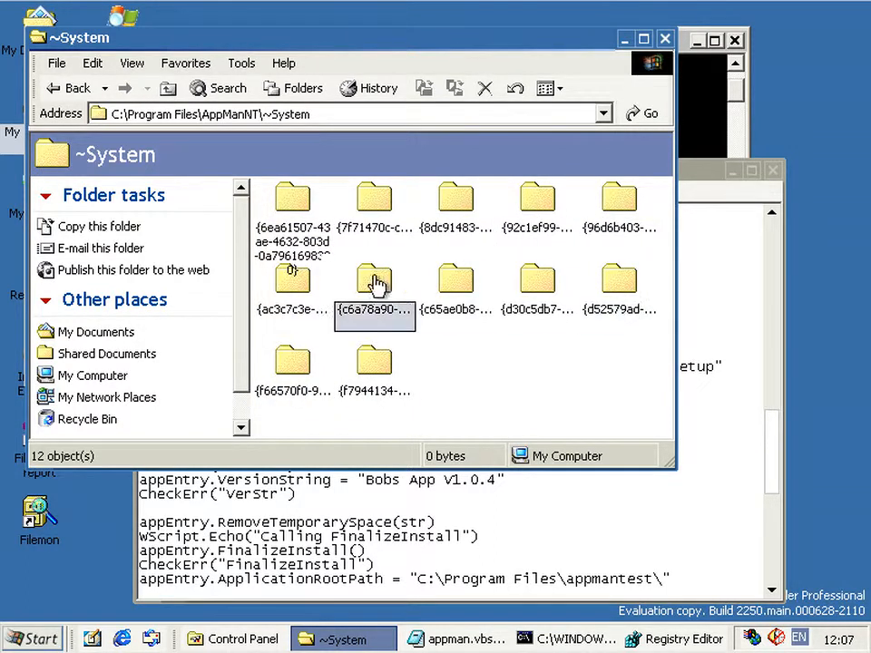
mouse_move(481, 559)
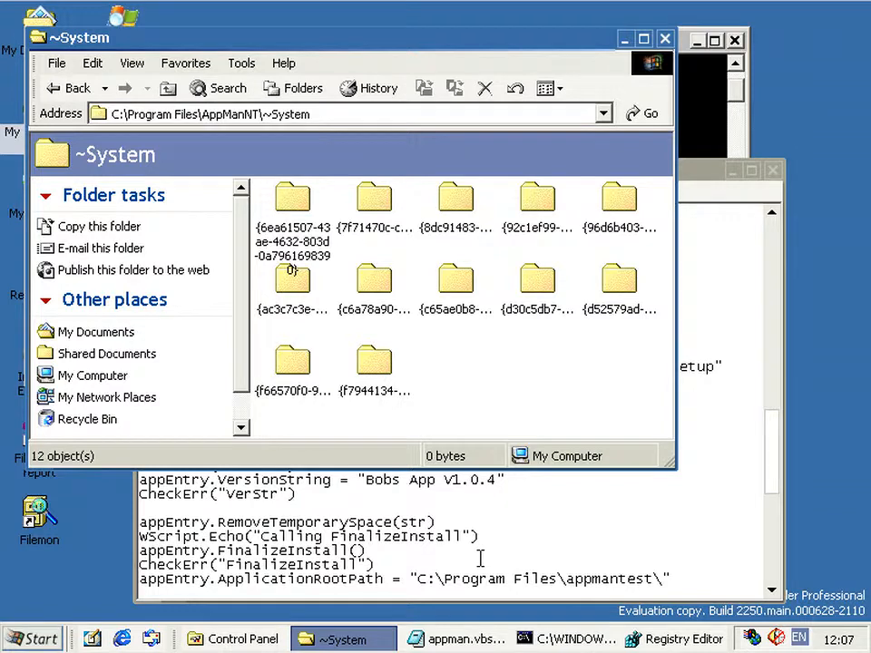
left_click(461, 639)
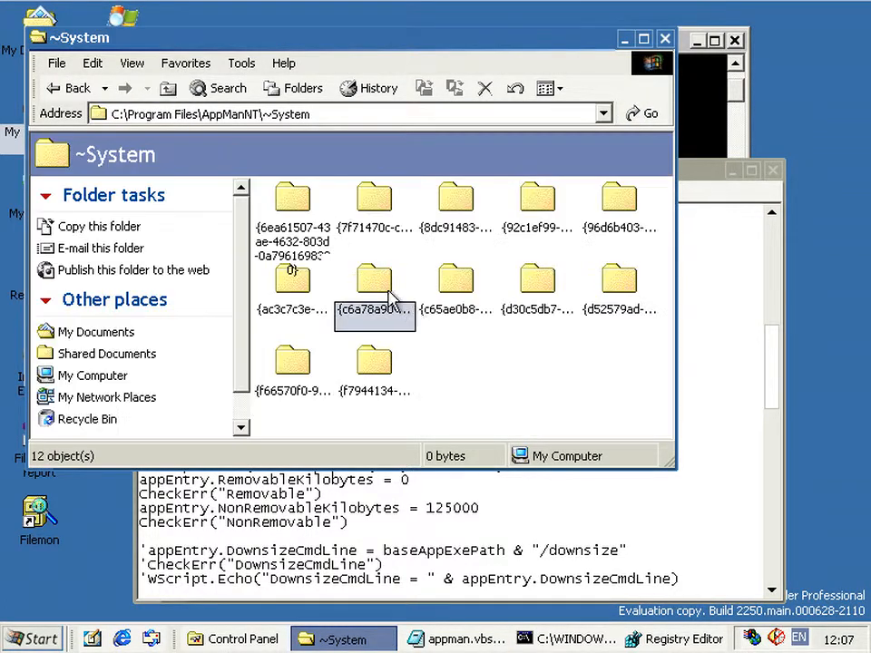
Select all ~System folders, go up to AppManNT and open Games.
key("ctrl+a")
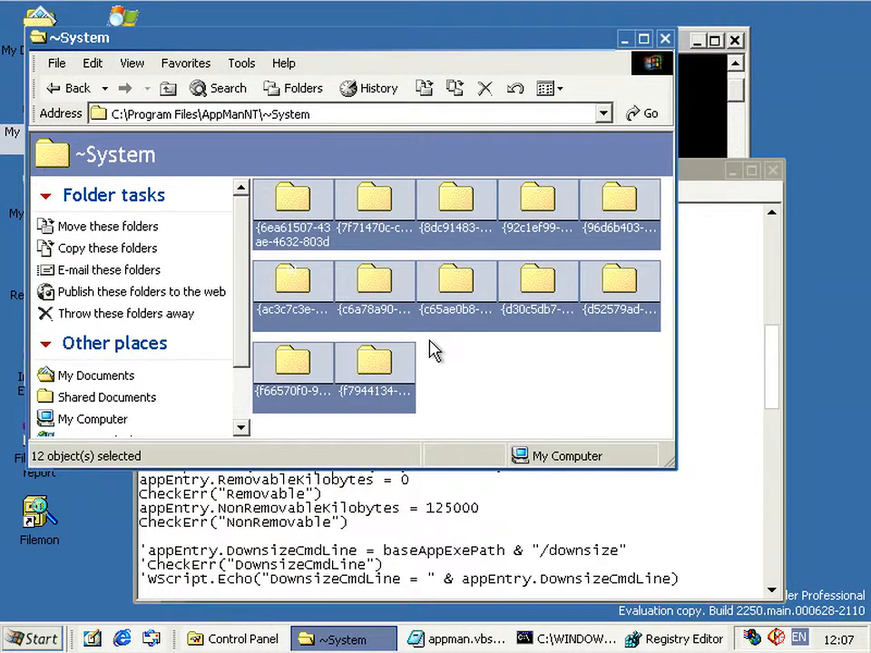
left_click(167, 88)
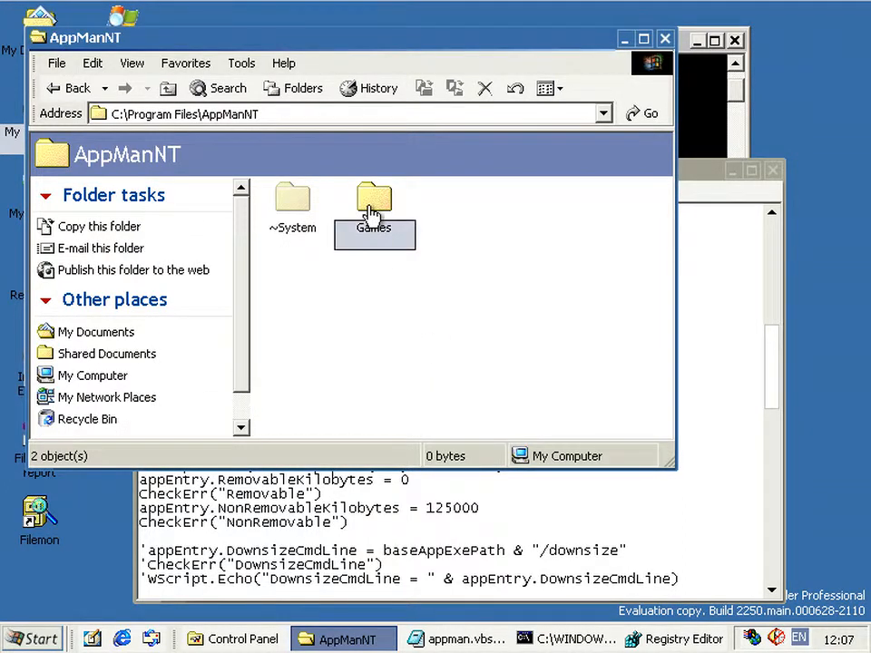
double_click(374, 200)
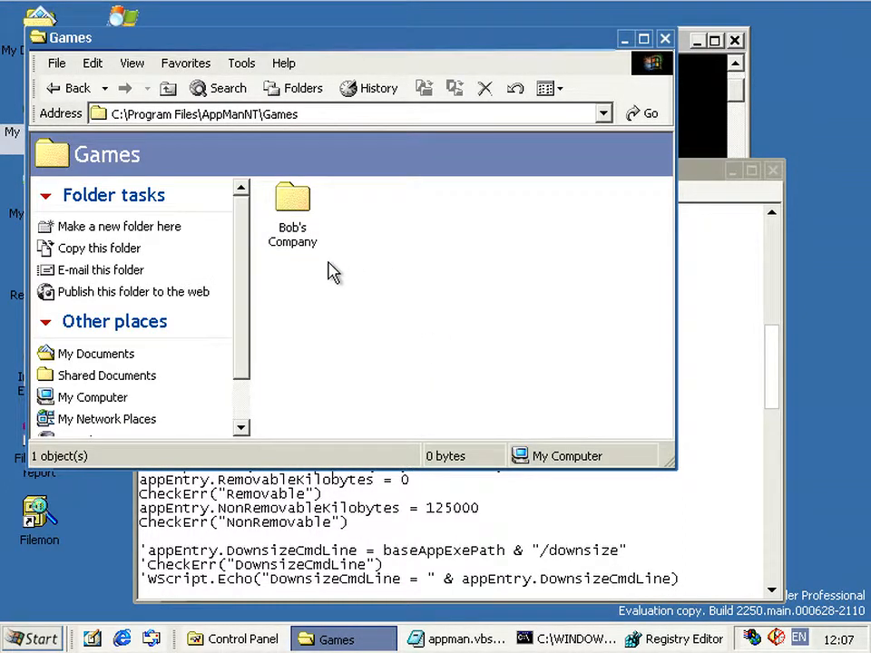
mouse_move(353, 263)
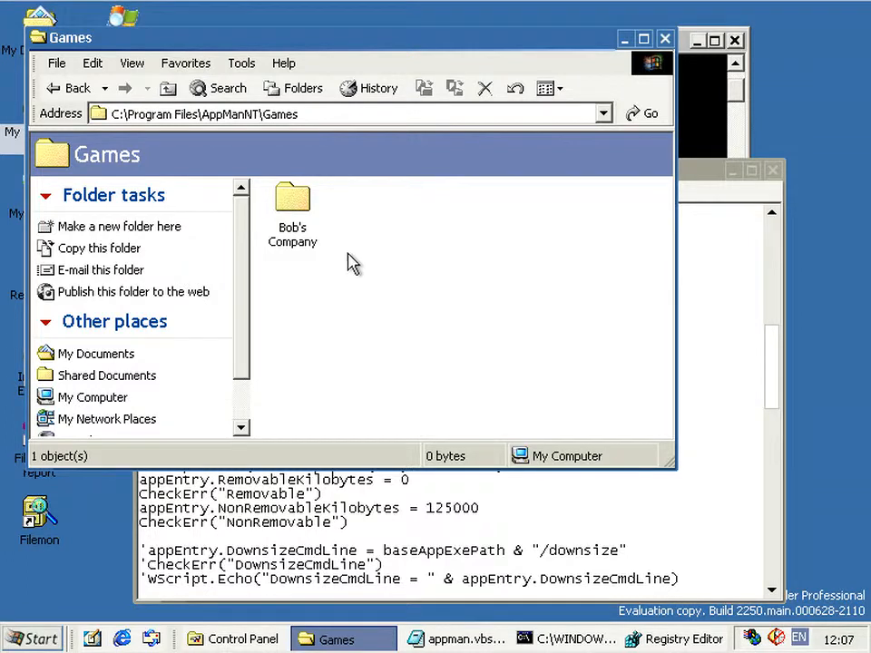
mouse_move(342, 272)
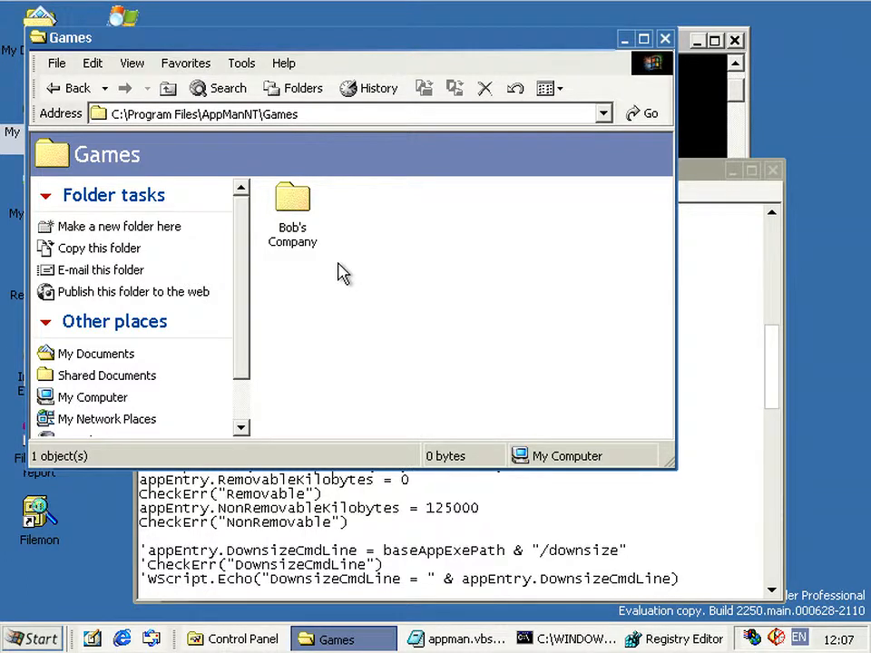
mouse_move(313, 261)
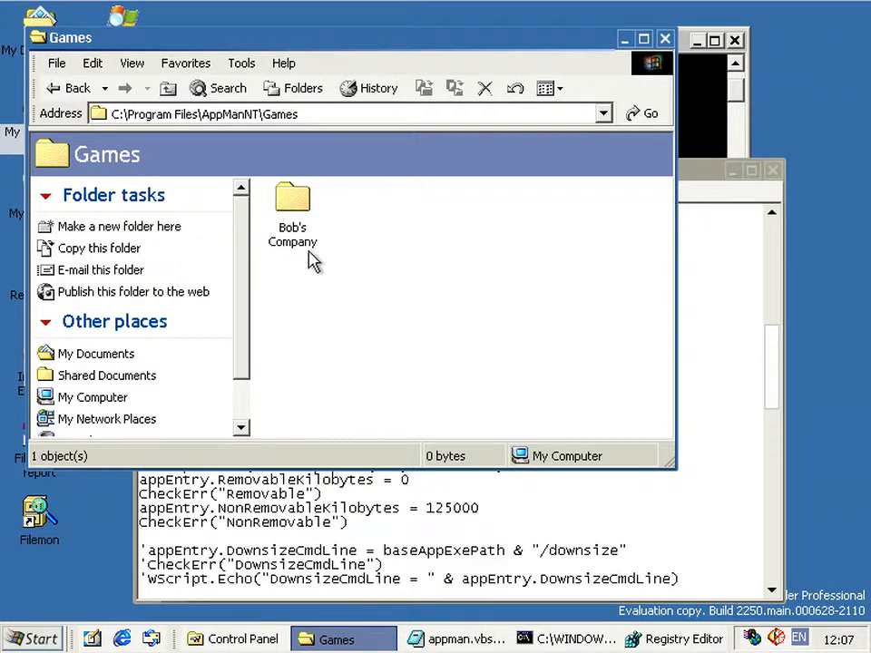
Browse Bob's Company down to the empty BobsGameSignature folder, then return to AppManNT.
double_click(293, 198)
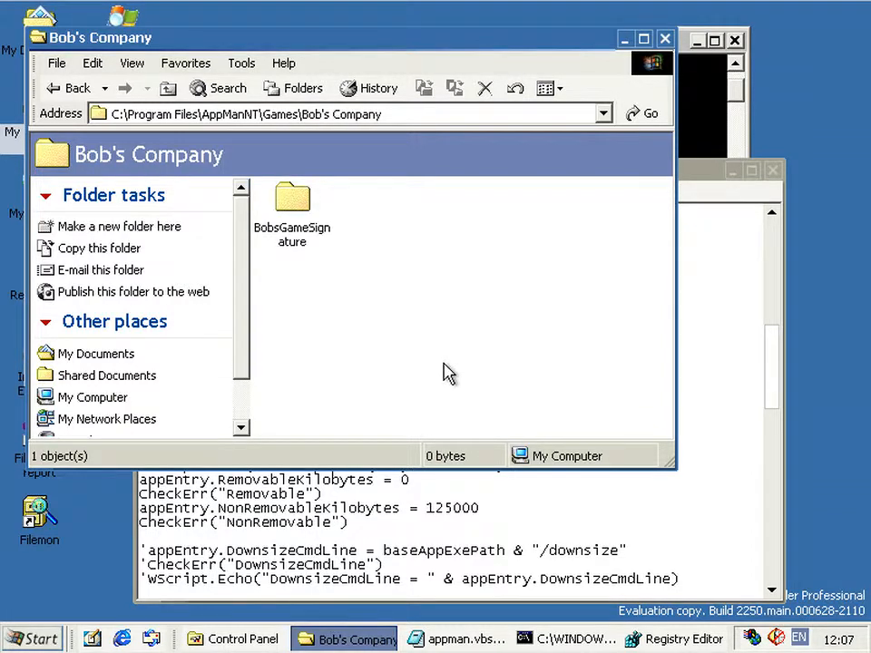
left_click(294, 234)
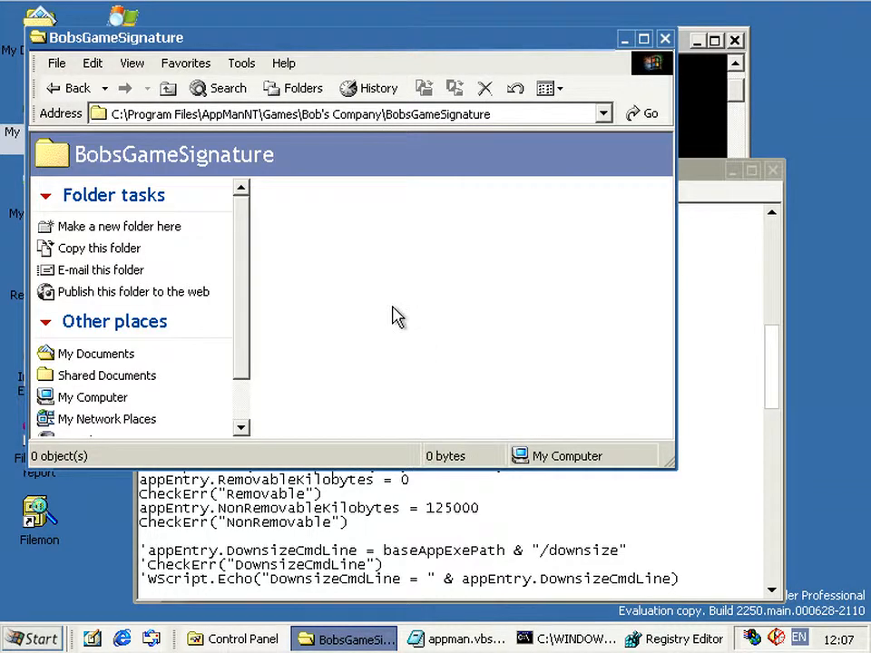
mouse_move(361, 341)
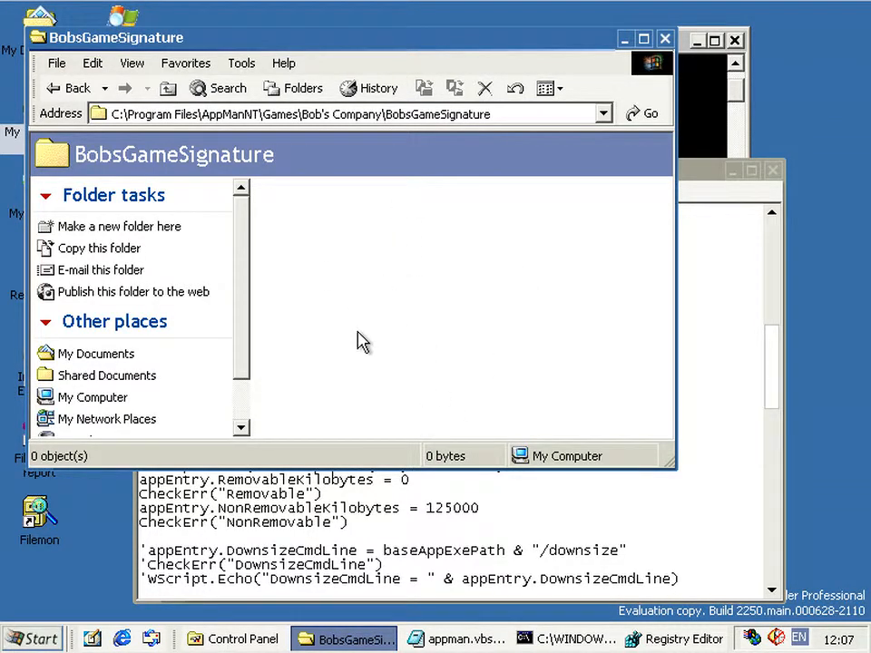
left_click(167, 87)
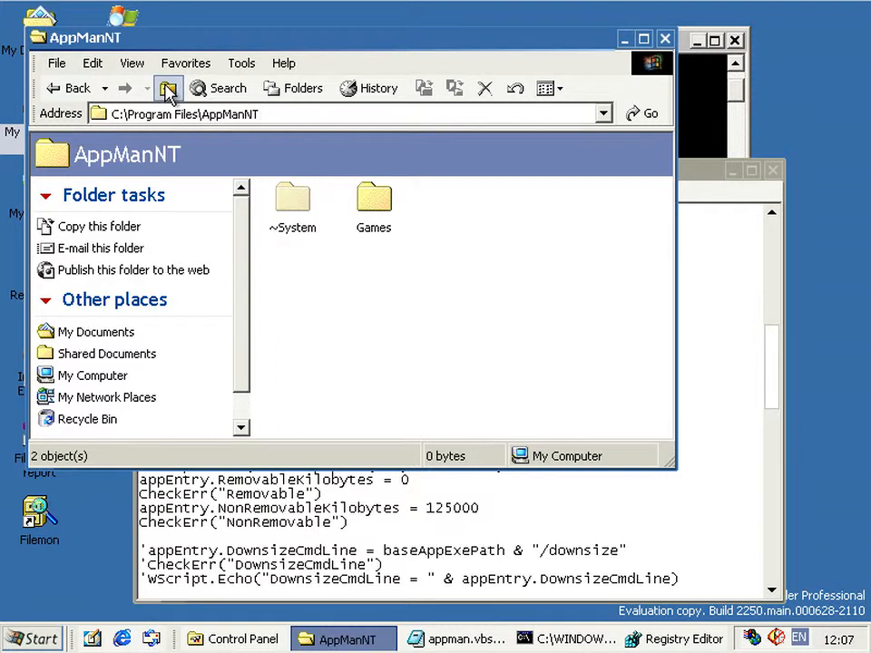
Go up to Program Files and open AppManTest with appman.vbs, apptestexe files and test.exe.
left_click(167, 88)
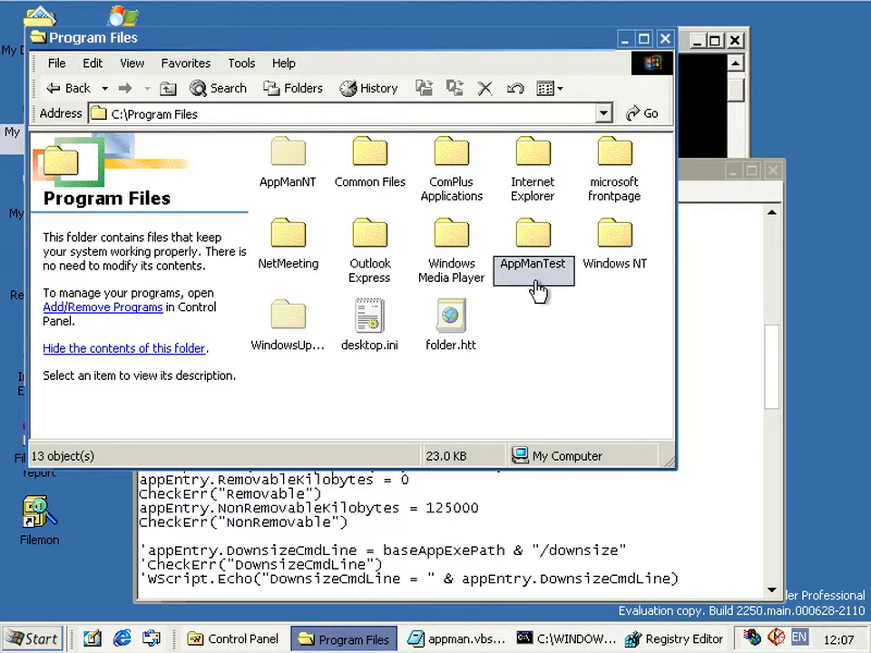
double_click(533, 243)
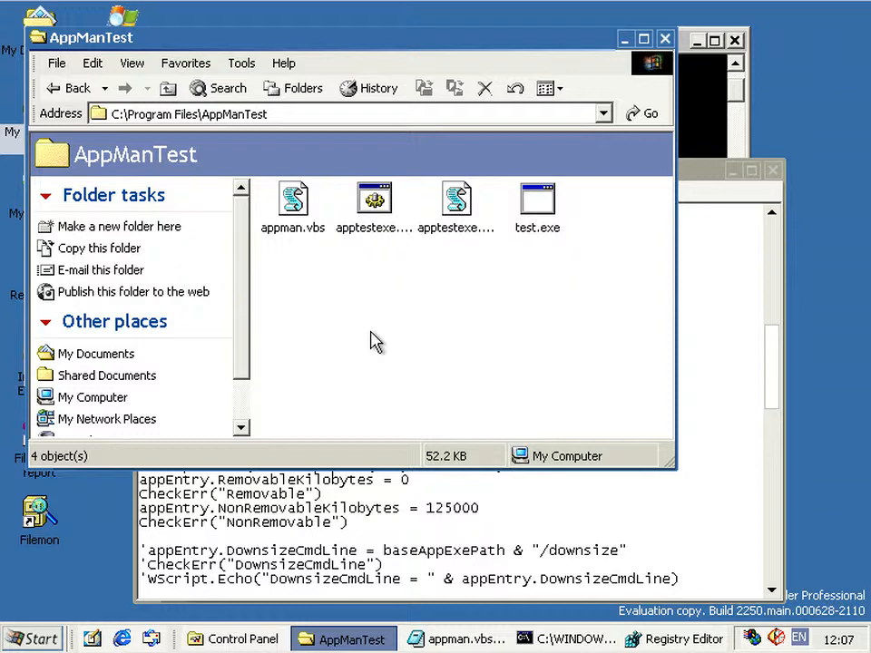
mouse_move(314, 283)
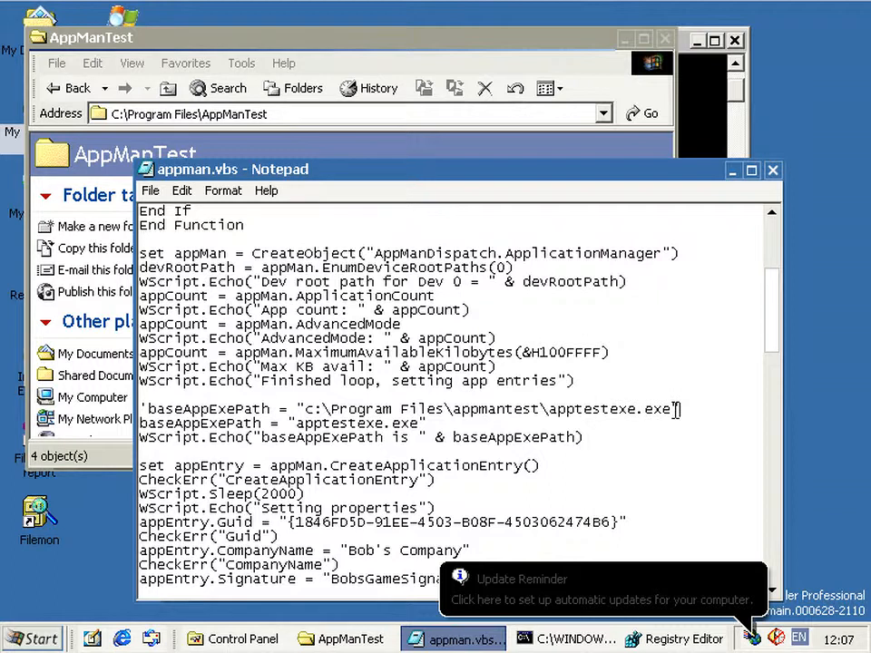
Highlight the baseAppExePath line in appman.vbs, then close Notepad leaving AppManTest in front.
left_click_drag(399, 410, 675, 410)
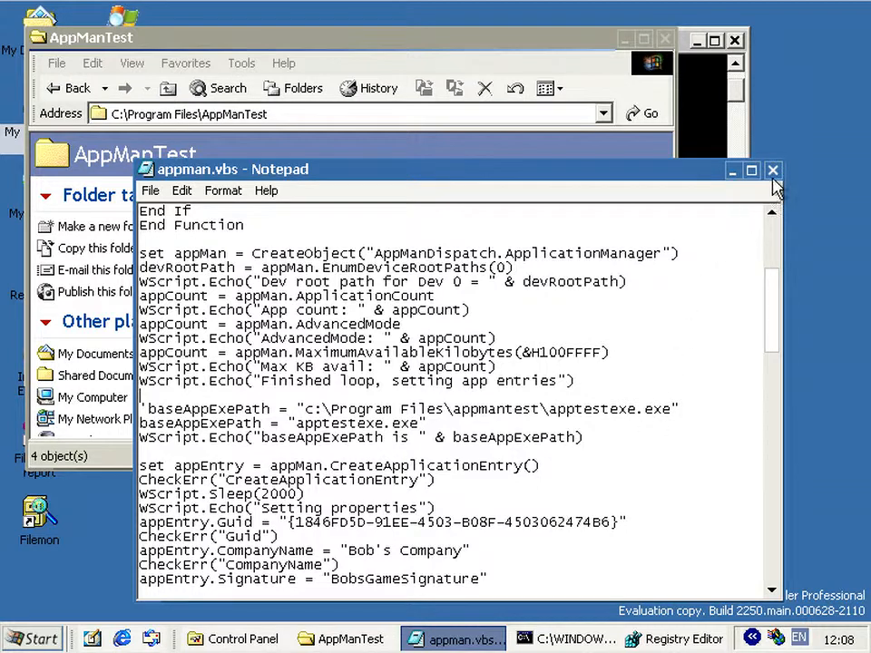
left_click(775, 170)
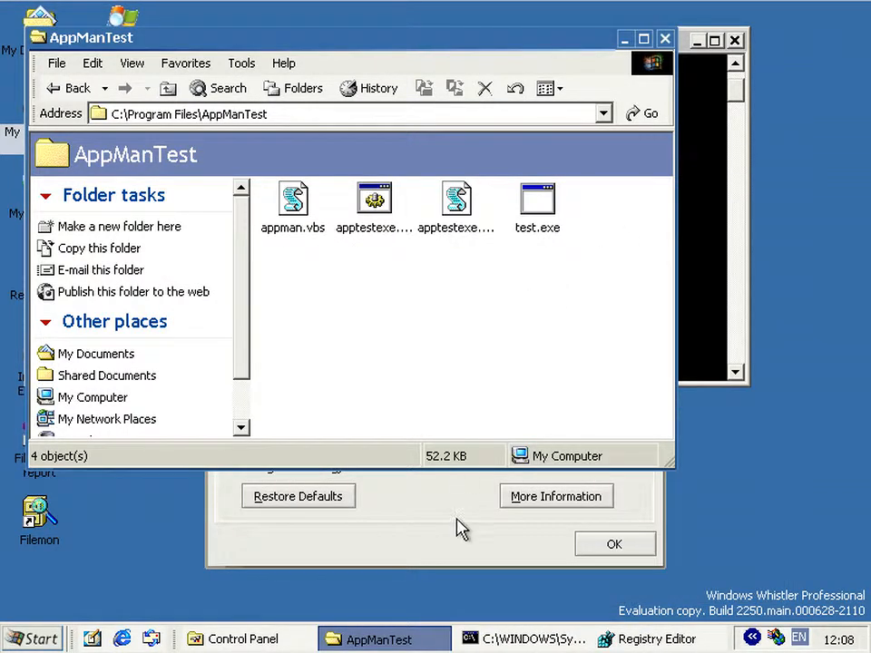
Check Disk Usage (3% on drive C) and the empty Installation games list, then close Gaming Options with OK.
left_click(482, 129)
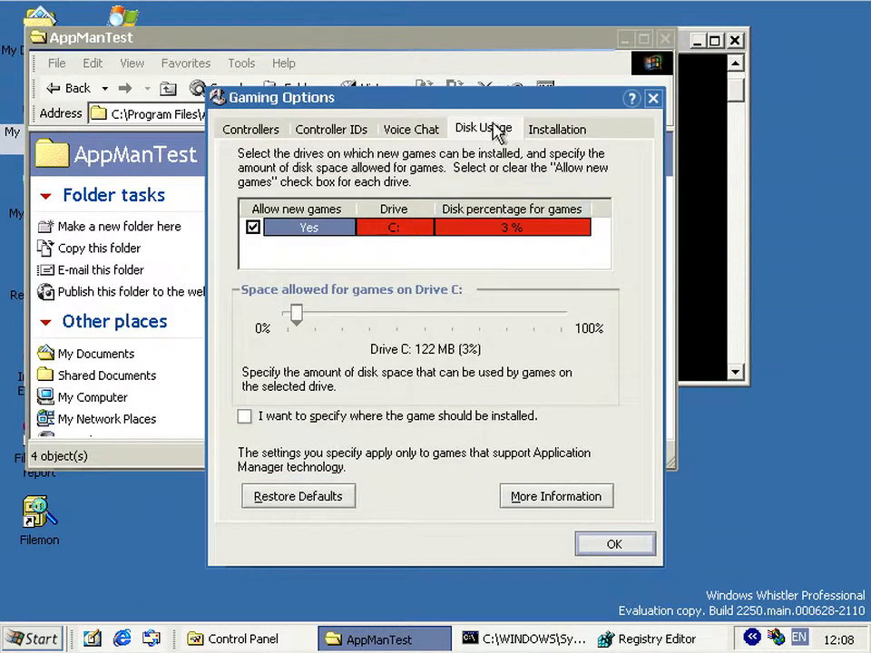
left_click(557, 127)
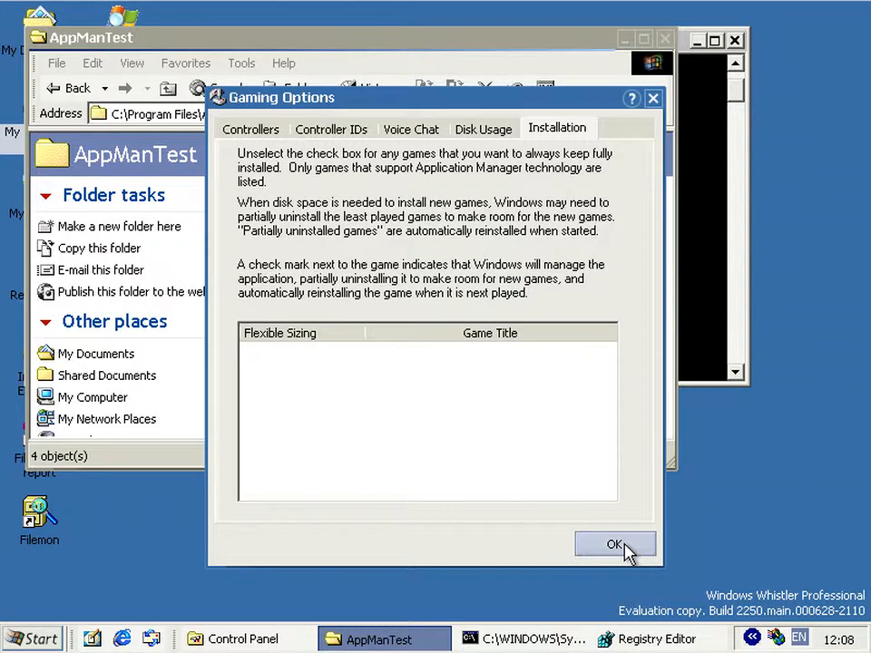
left_click(615, 544)
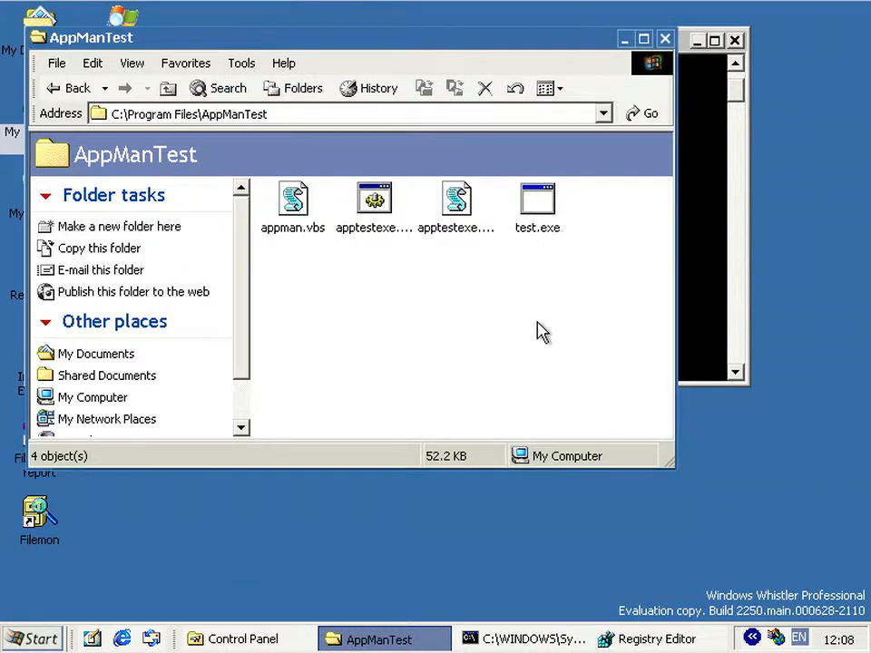
mouse_move(556, 323)
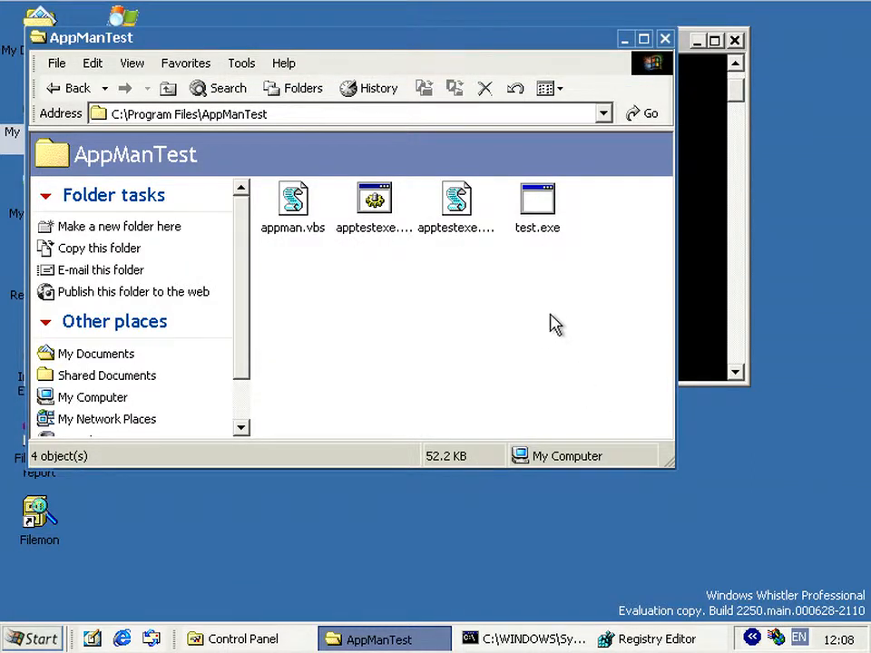
mouse_move(498, 309)
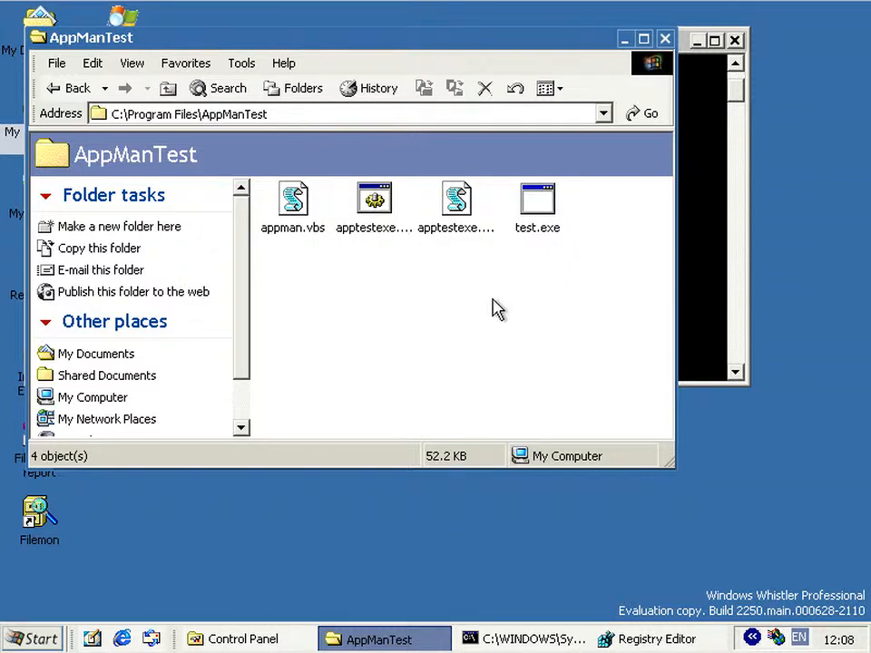